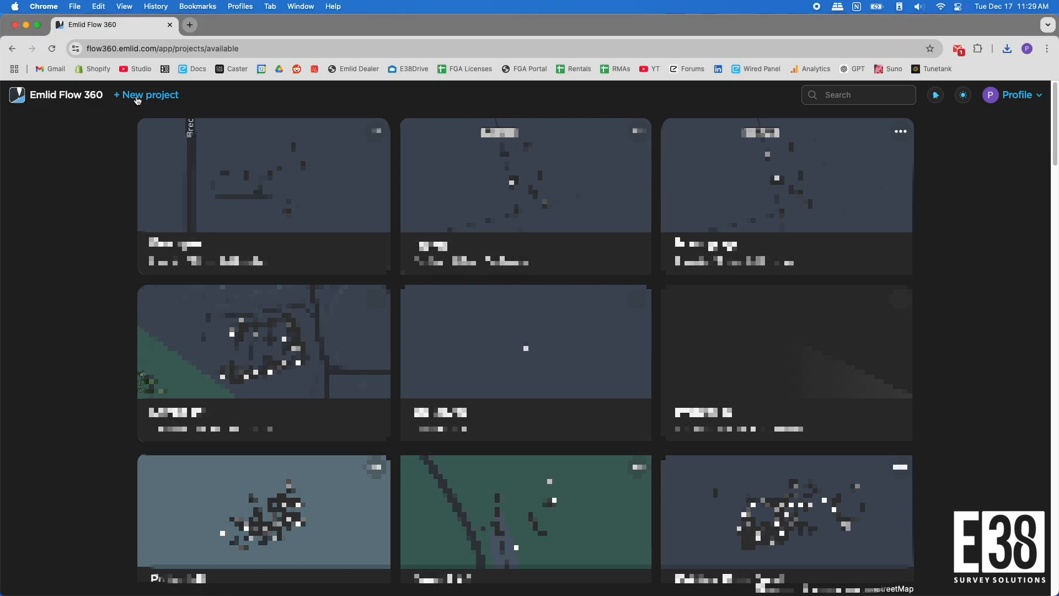
- Start a new project and name it 'Base Rover' with default settings
{"action": "left_click", "coordinate": [146, 95]}
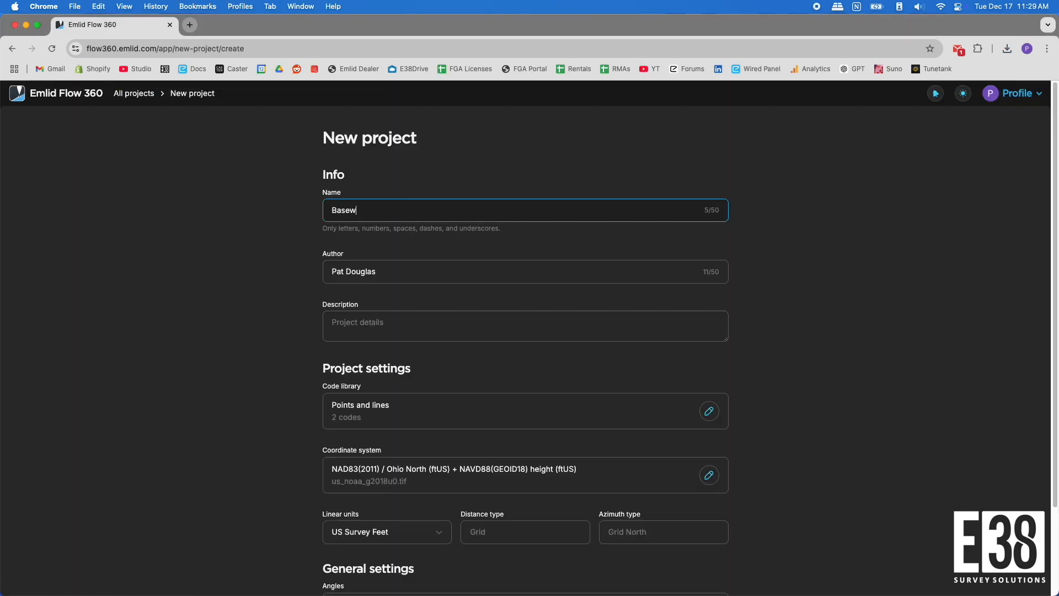
{"action": "key", "text": "backspace"}
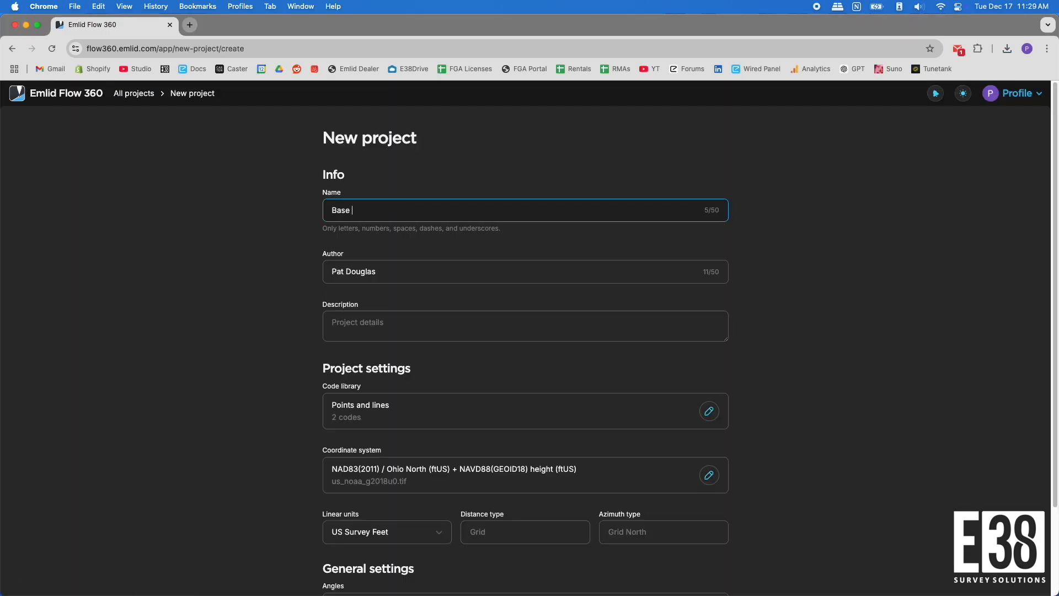
{"action": "type", "text": "Rover"}
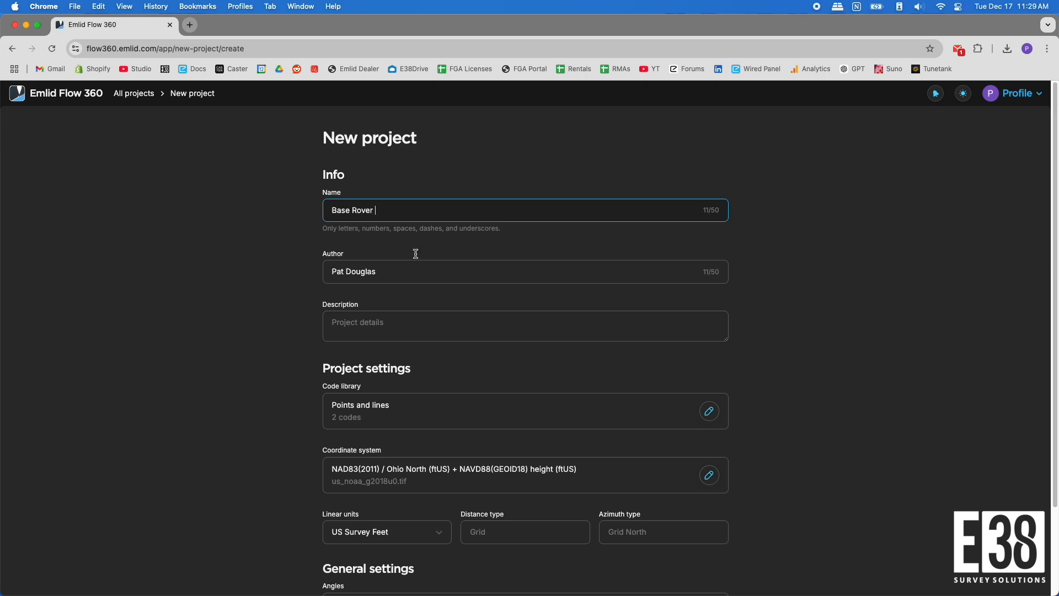
{"action": "mouse_move", "coordinate": [463, 424]}
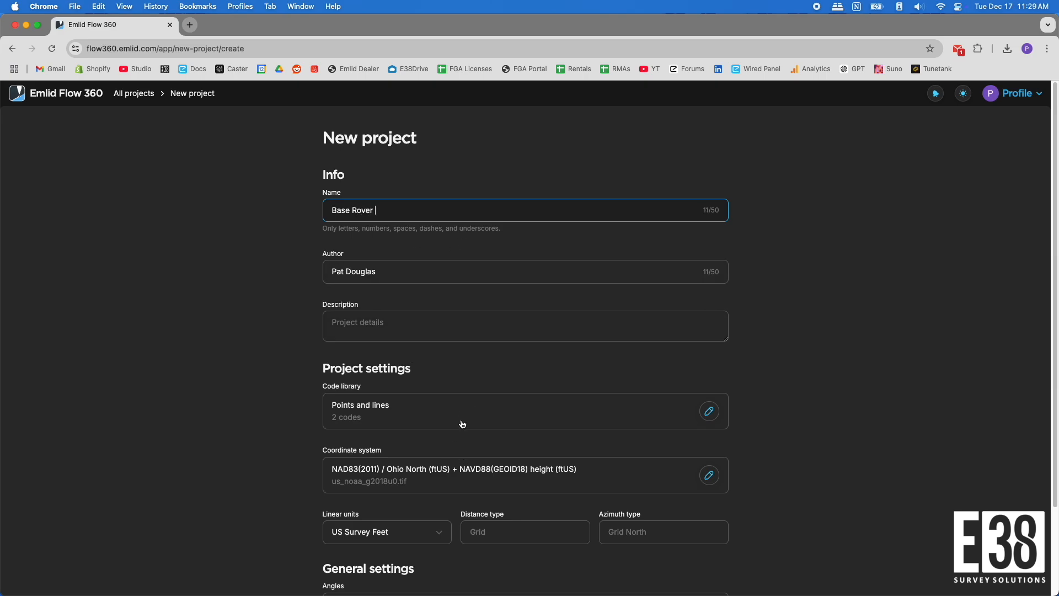
{"action": "mouse_move", "coordinate": [666, 489]}
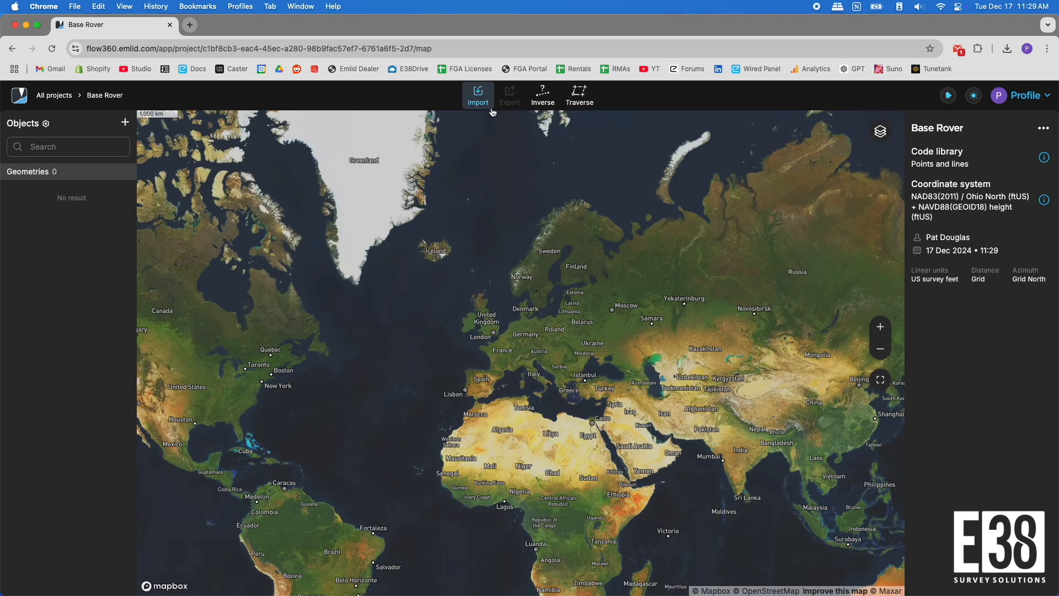
- Import the CSV file containing the 'Known Base' point into the project
{"action": "left_click", "coordinate": [478, 95]}
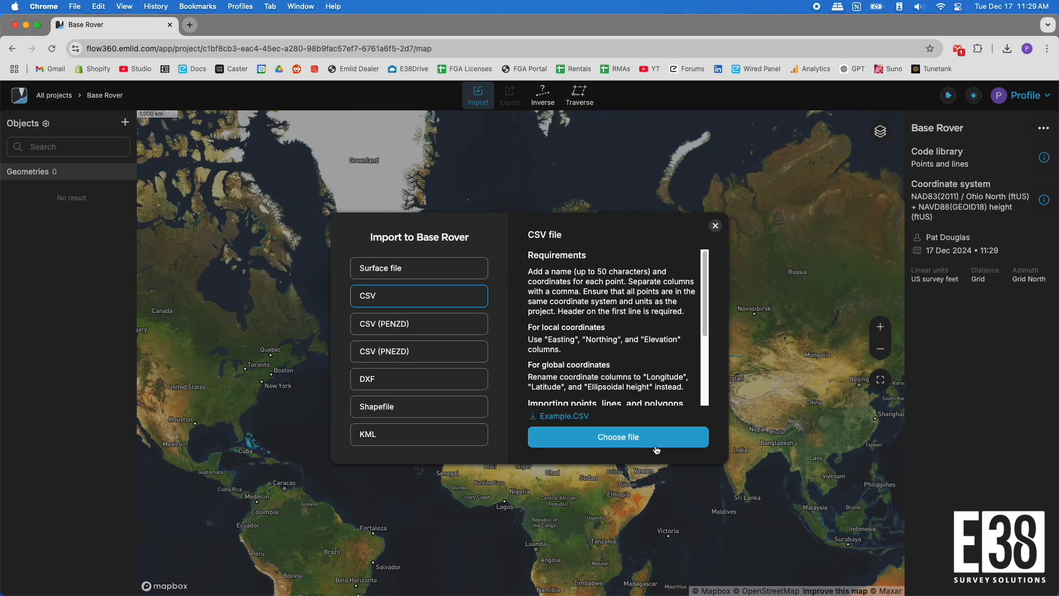
{"action": "left_click", "coordinate": [616, 437]}
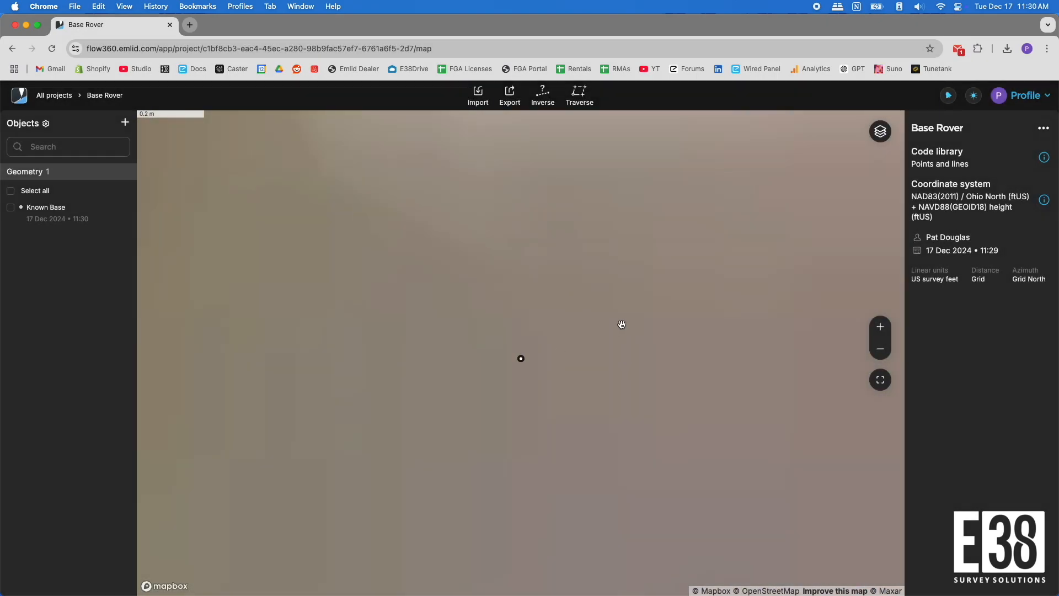
{"action": "mouse_move", "coordinate": [509, 338]}
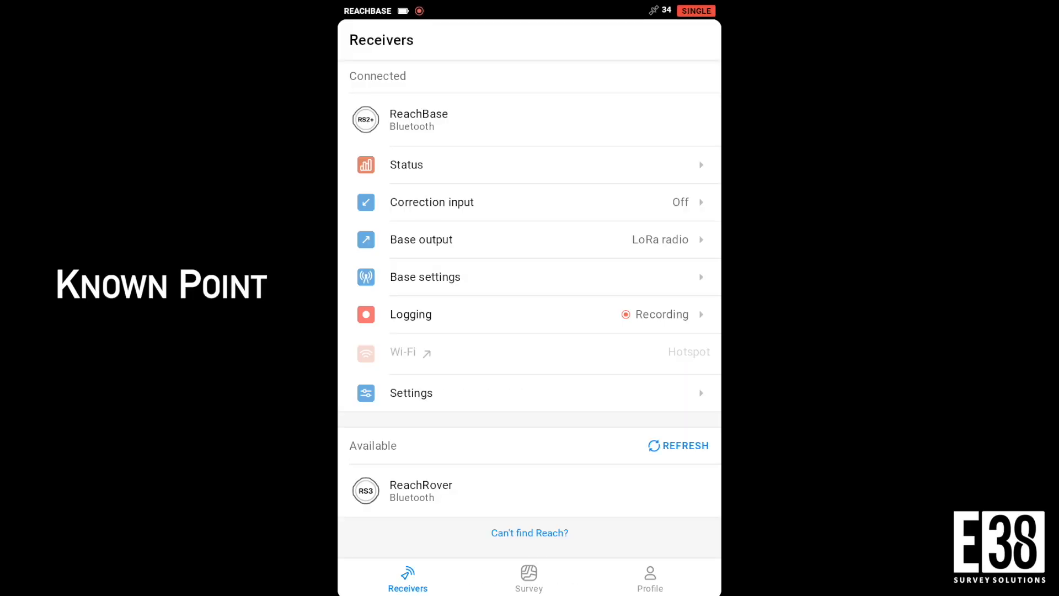
- Reconfigure ReachBase with a 2.134 m antenna height
{"action": "left_click", "coordinate": [425, 275]}
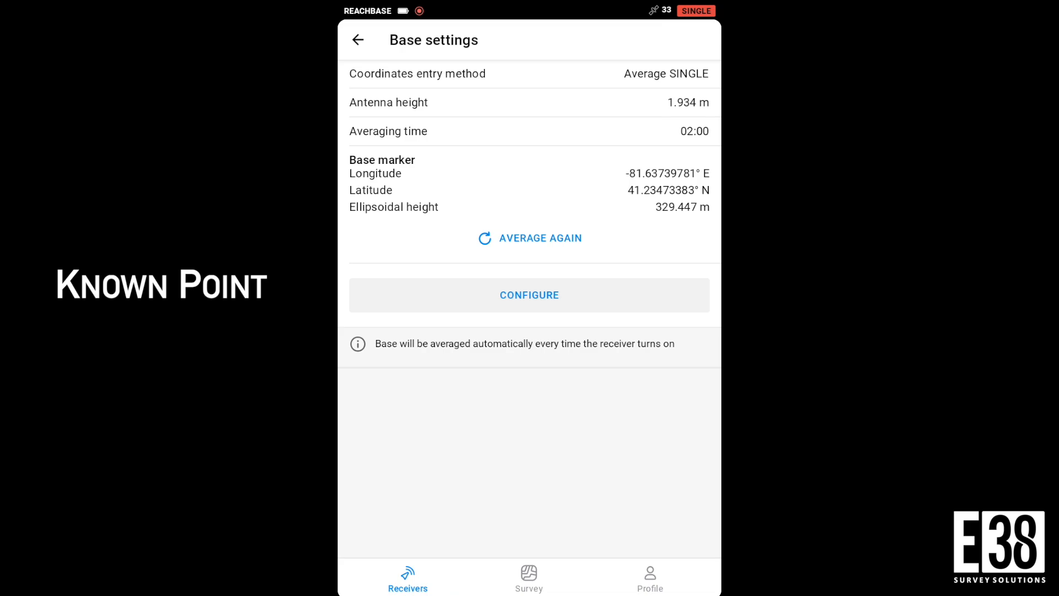
{"action": "left_click", "coordinate": [528, 294]}
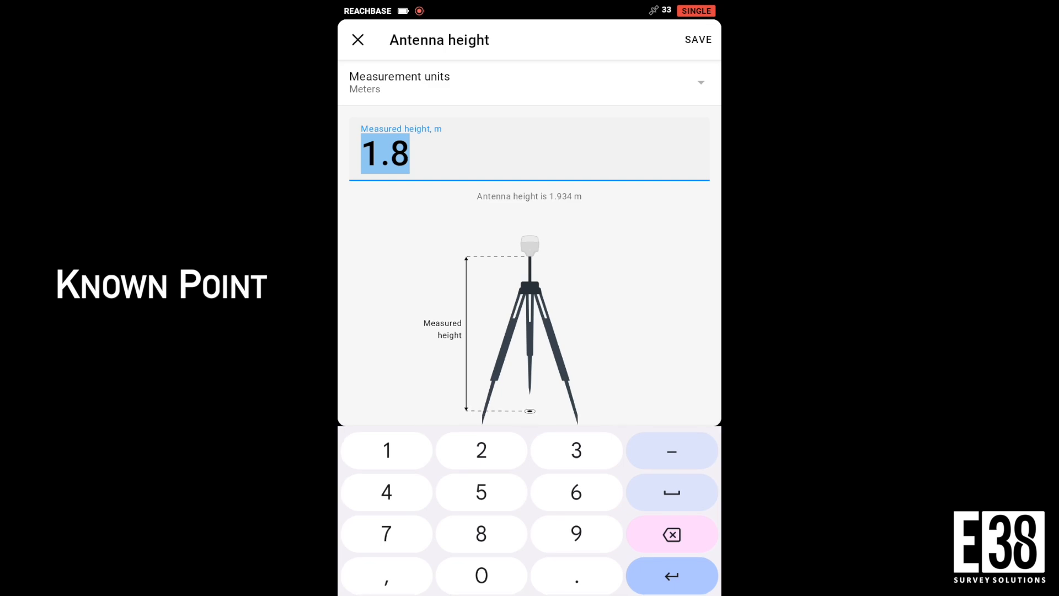
{"action": "left_click", "coordinate": [480, 450]}
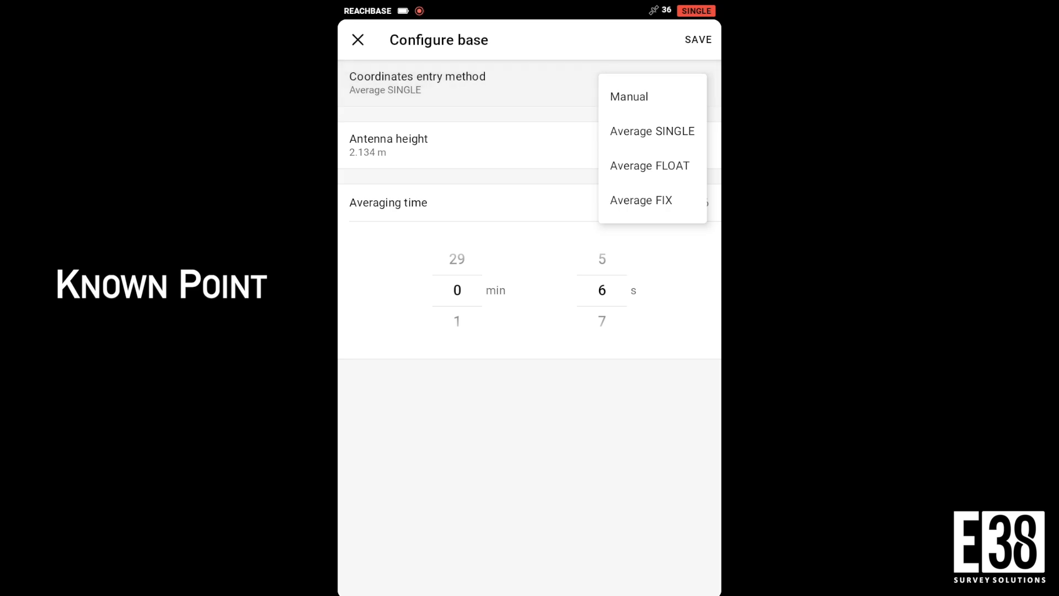
- Set manual base coordinates from the project's Known Base point and save the configuration
{"action": "left_click", "coordinate": [627, 97]}
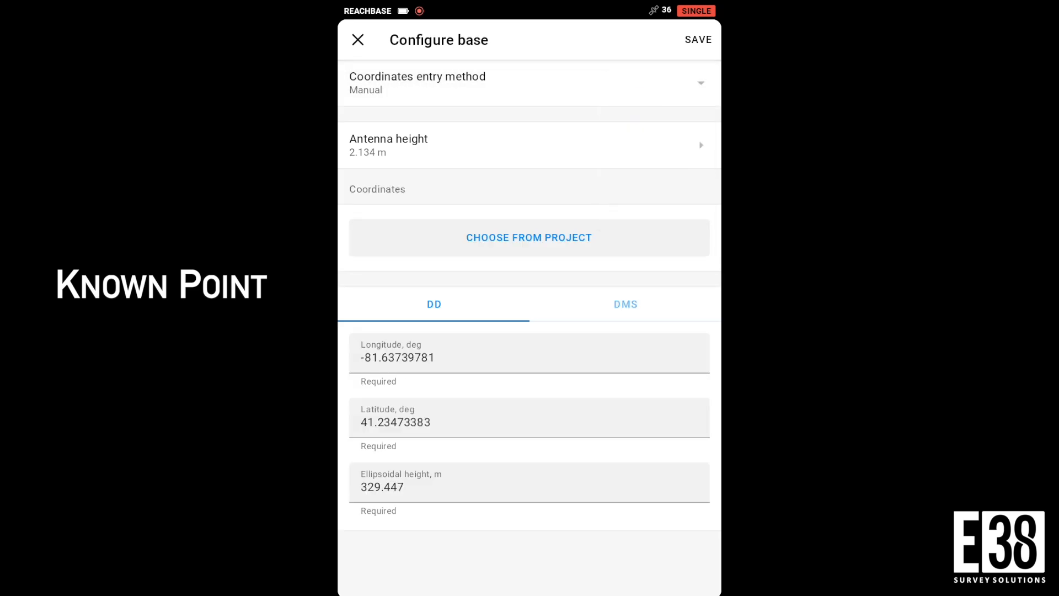
{"action": "left_click", "coordinate": [528, 237]}
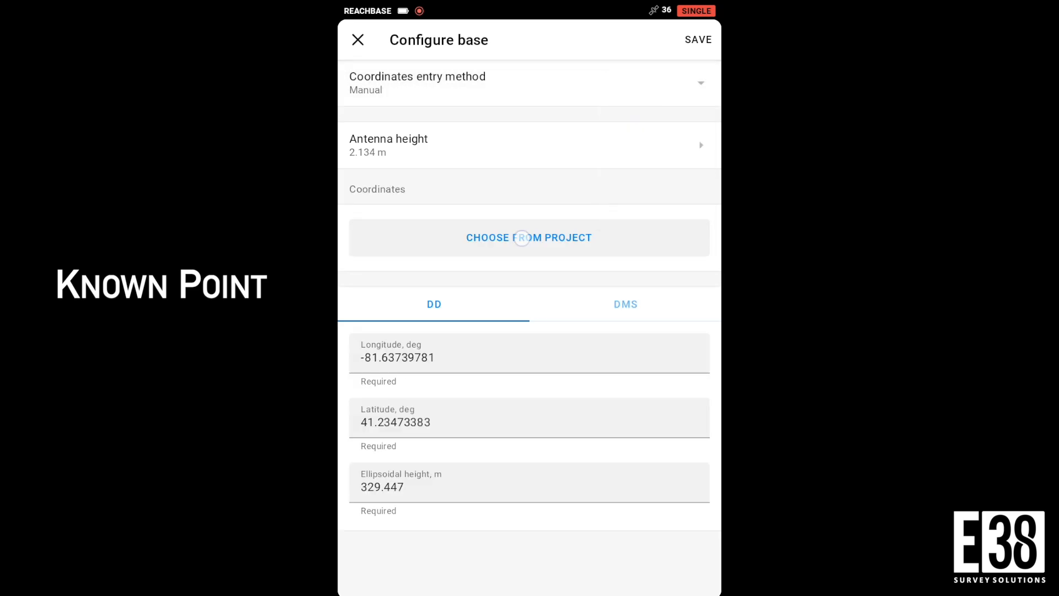
{"action": "left_click", "coordinate": [529, 238]}
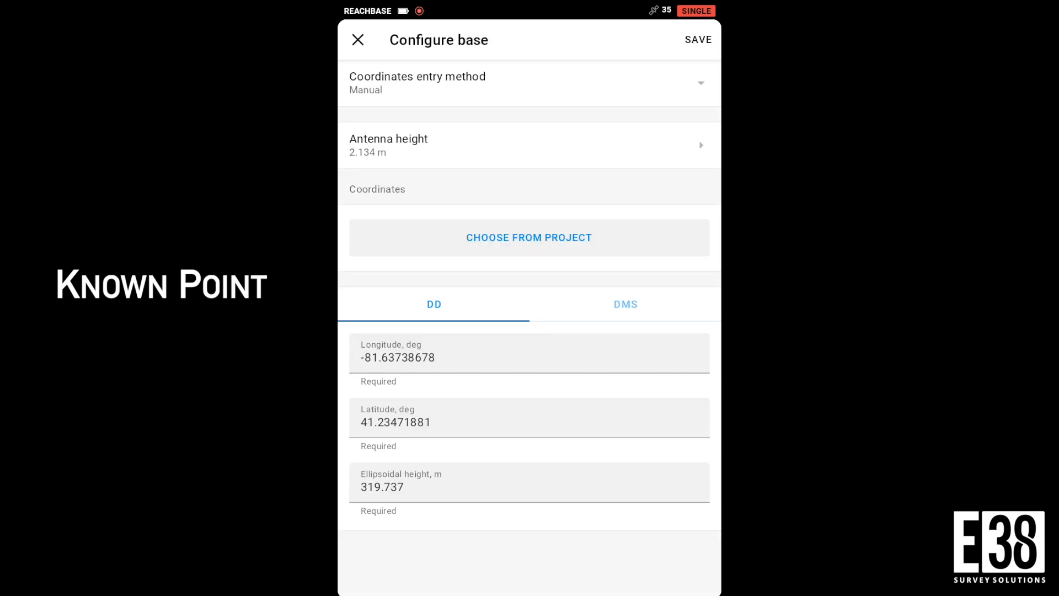
{"action": "left_click", "coordinate": [697, 40]}
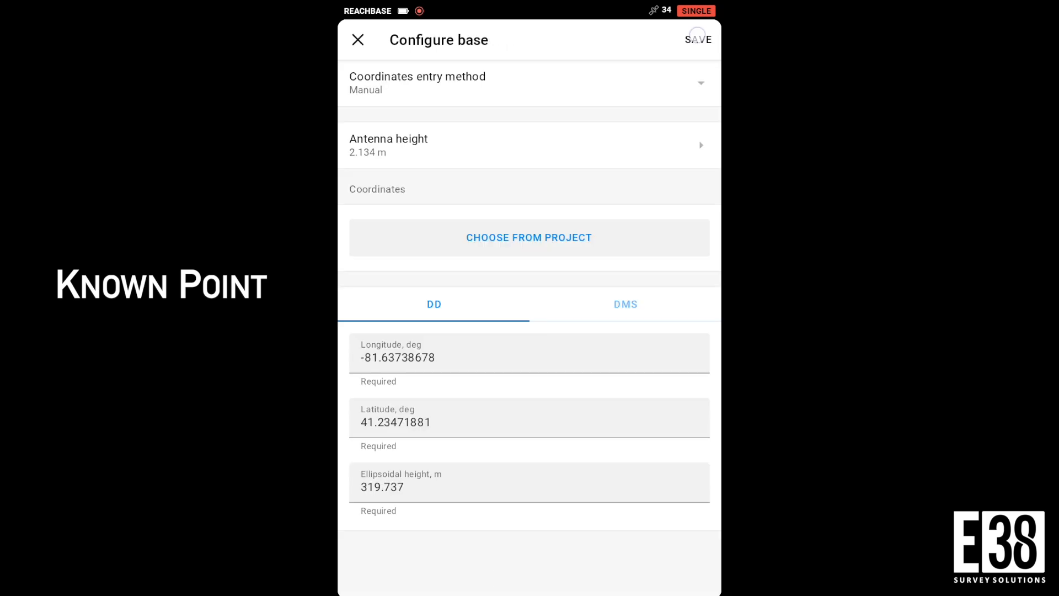
{"action": "left_click", "coordinate": [698, 40]}
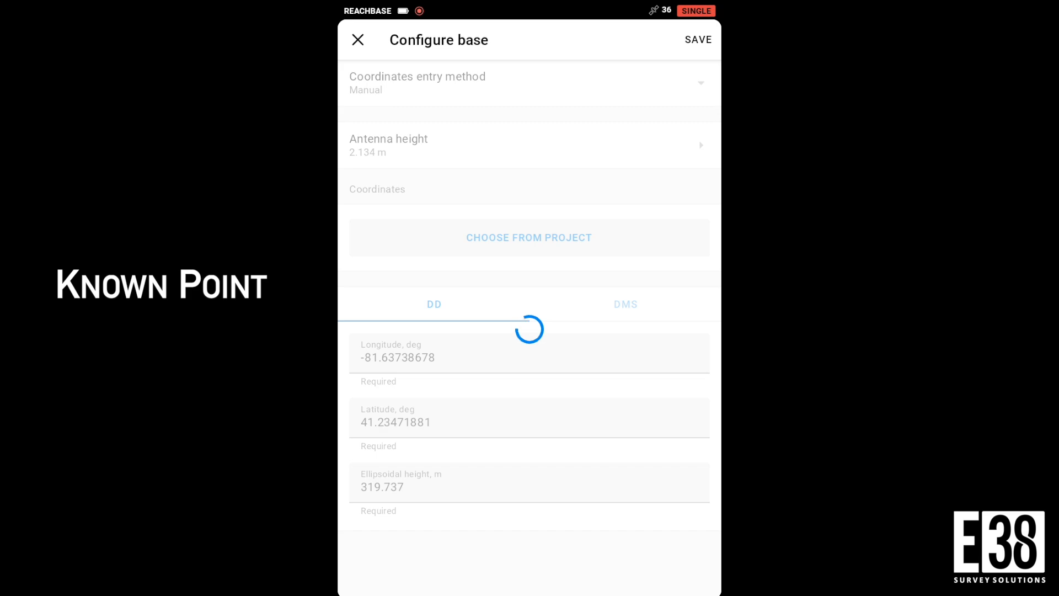
{"action": "left_click", "coordinate": [698, 39]}
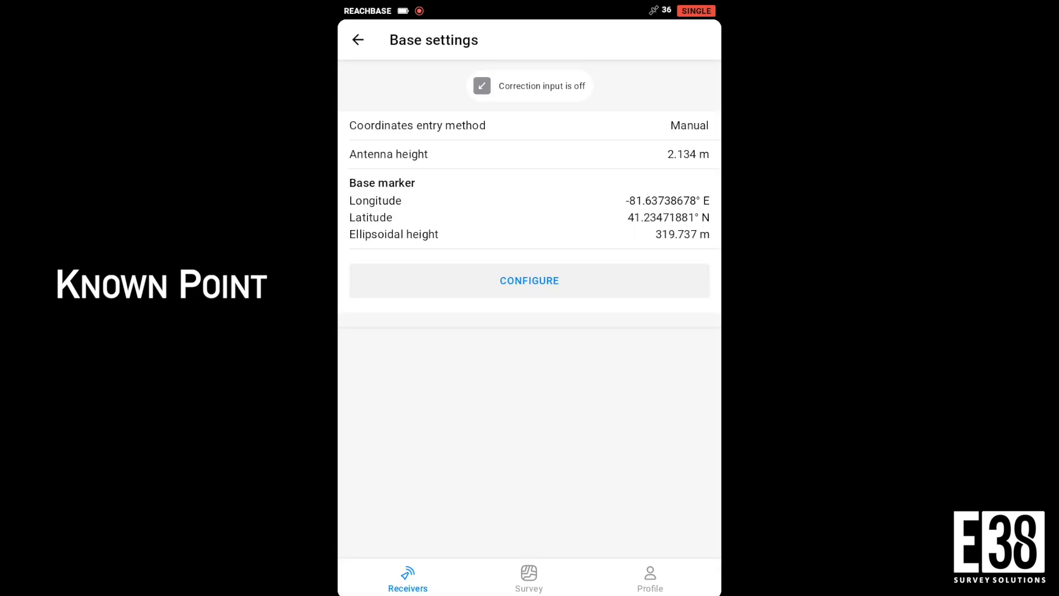
- Connect to the ReachRover receiver, dismiss the RS3 tips, and start surveying in Base Rover
{"action": "left_click", "coordinate": [358, 40]}
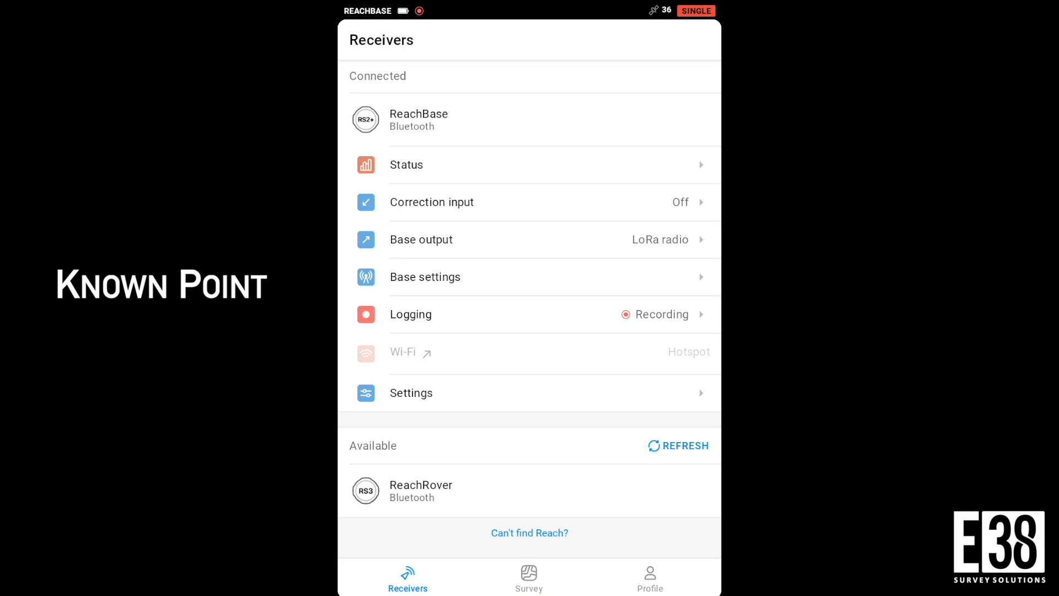
{"action": "left_click", "coordinate": [420, 491]}
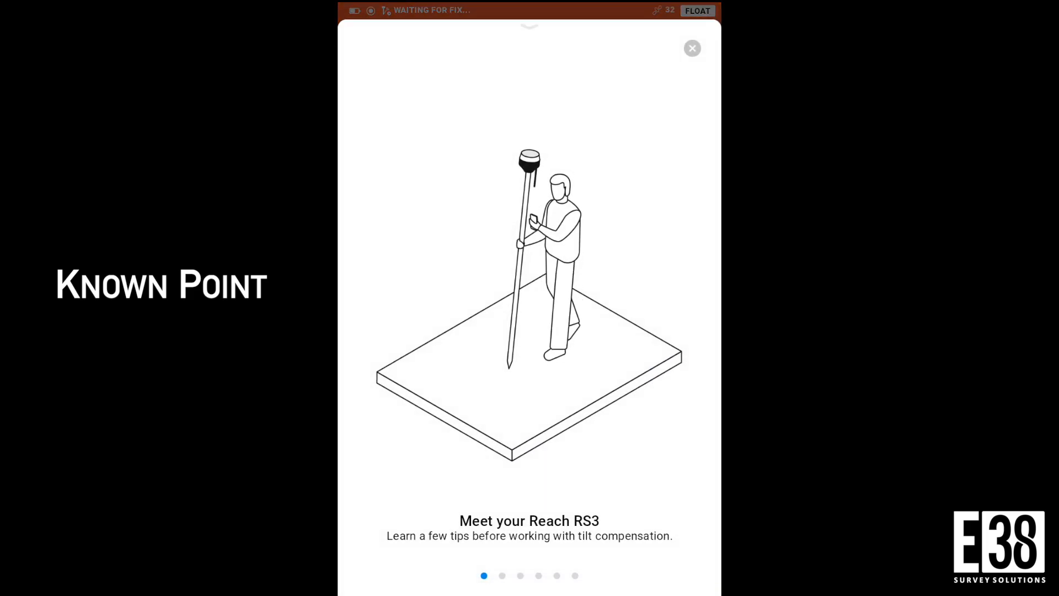
{"action": "left_click", "coordinate": [692, 47]}
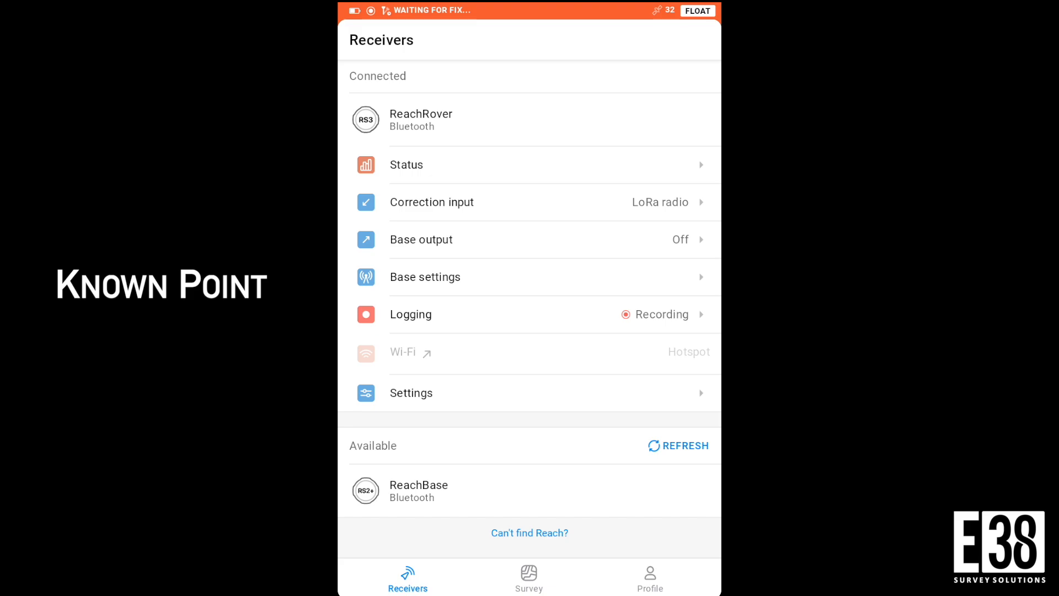
{"action": "left_click", "coordinate": [406, 164]}
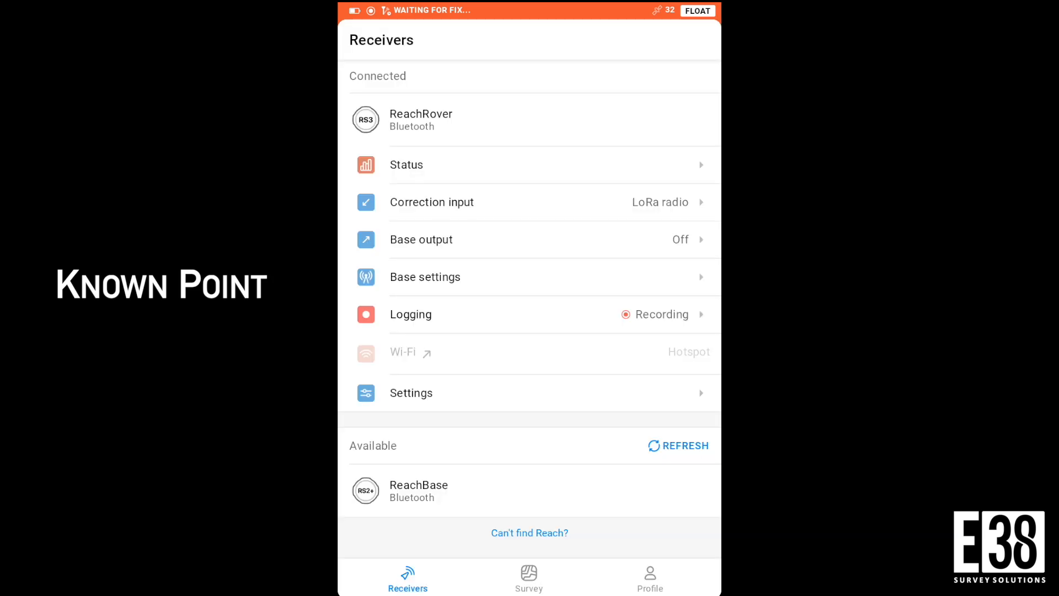
{"action": "left_click", "coordinate": [529, 577]}
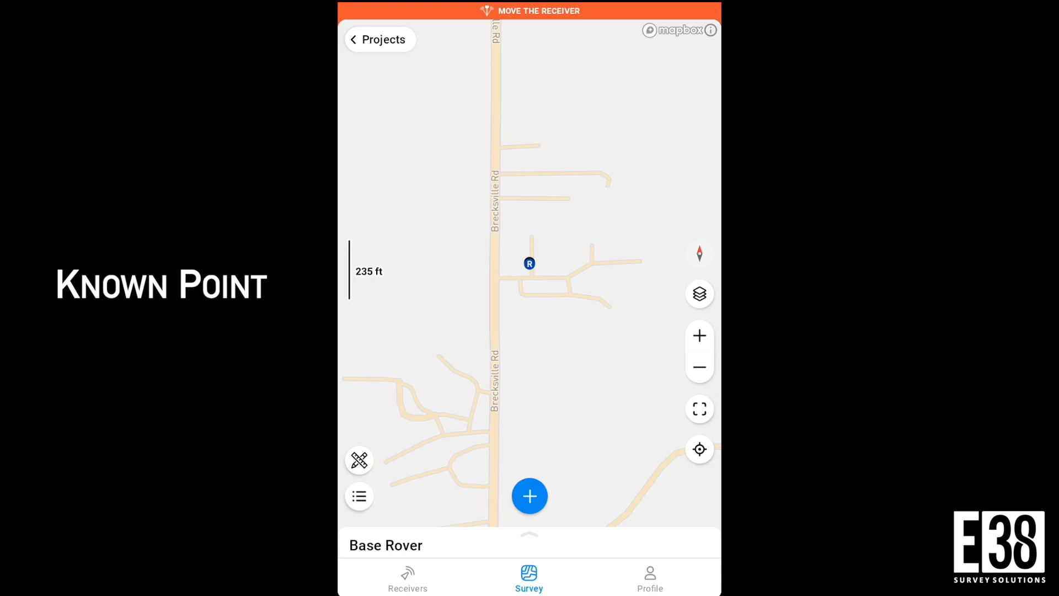
- Set the rover antenna height to 6.562 ft and save survey settings with tilt compensation off
{"action": "left_click", "coordinate": [528, 495]}
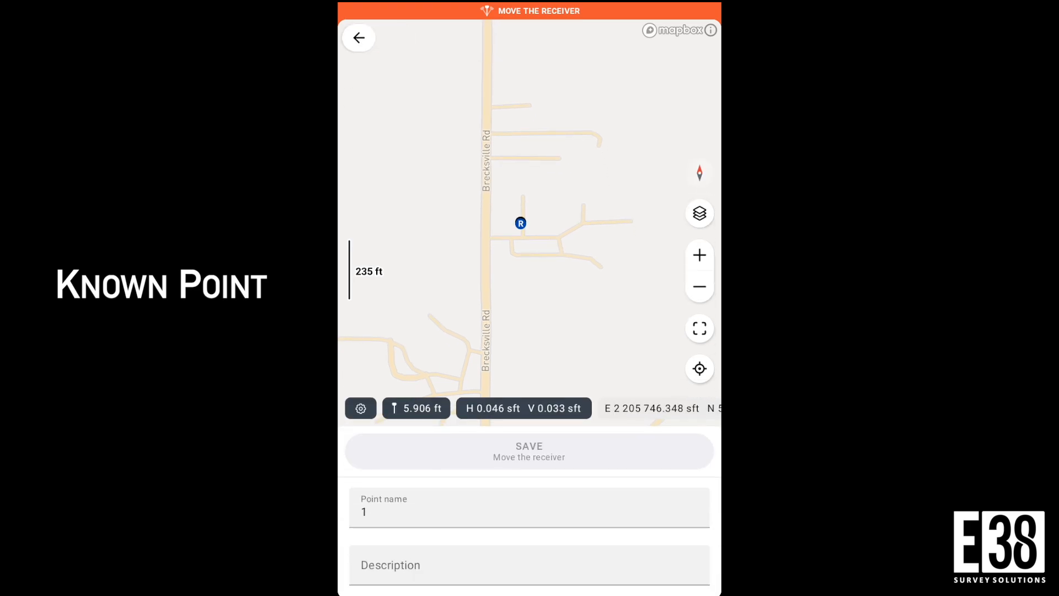
{"action": "left_click", "coordinate": [416, 407]}
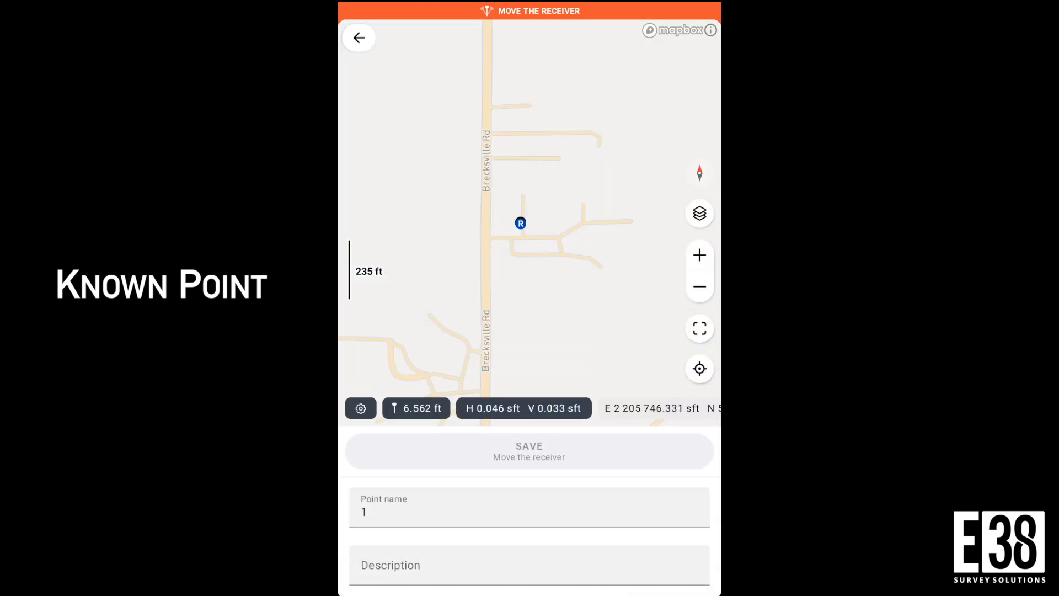
{"action": "left_click", "coordinate": [360, 408]}
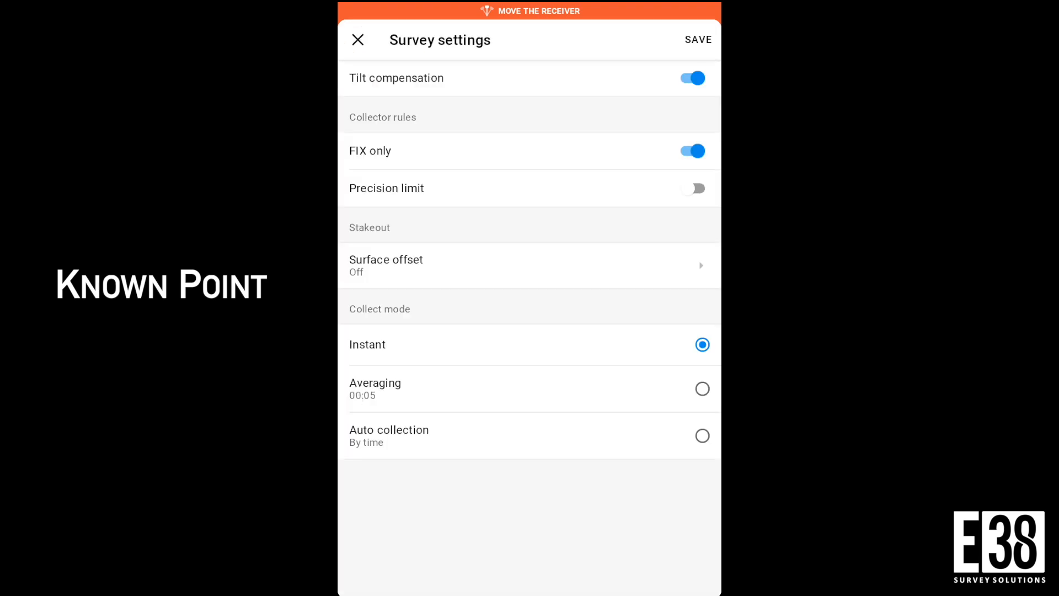
{"action": "left_click", "coordinate": [692, 77]}
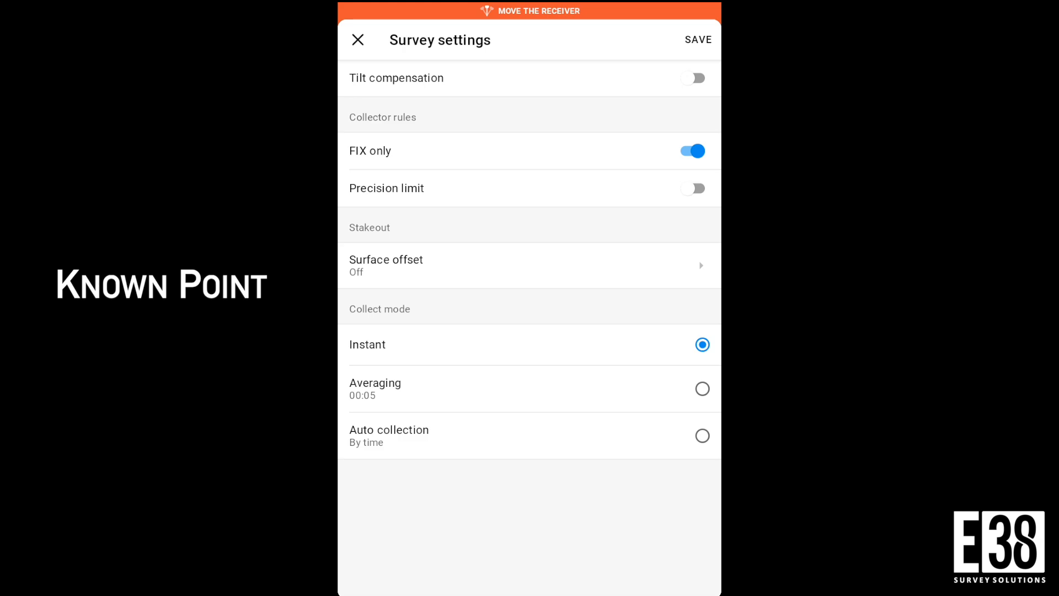
{"action": "left_click", "coordinate": [701, 388]}
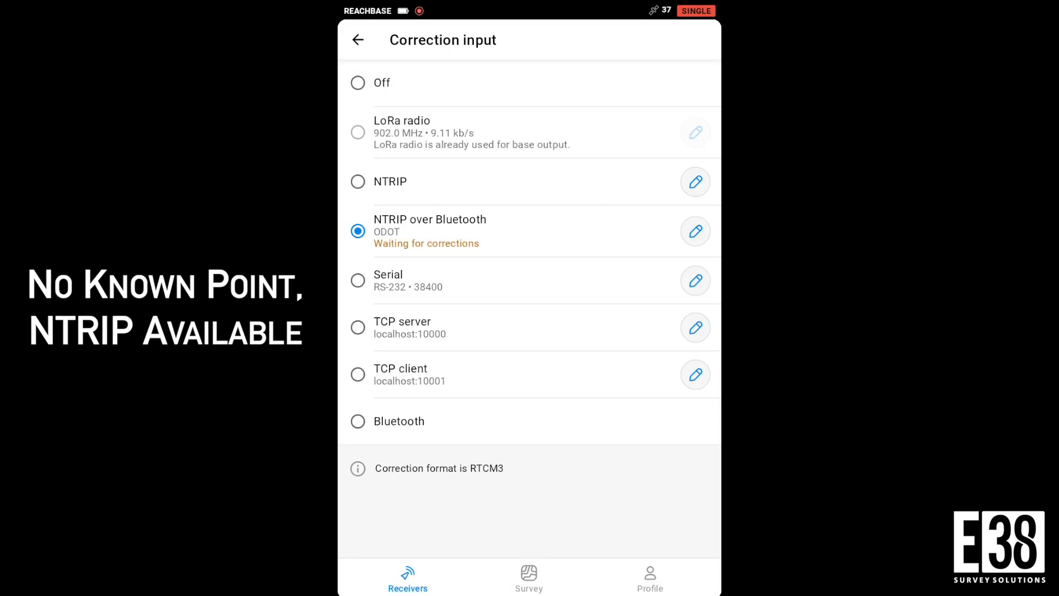
- Collect an averaged point named 'avg fix' on the Base Rover survey map
{"action": "left_click", "coordinate": [358, 40]}
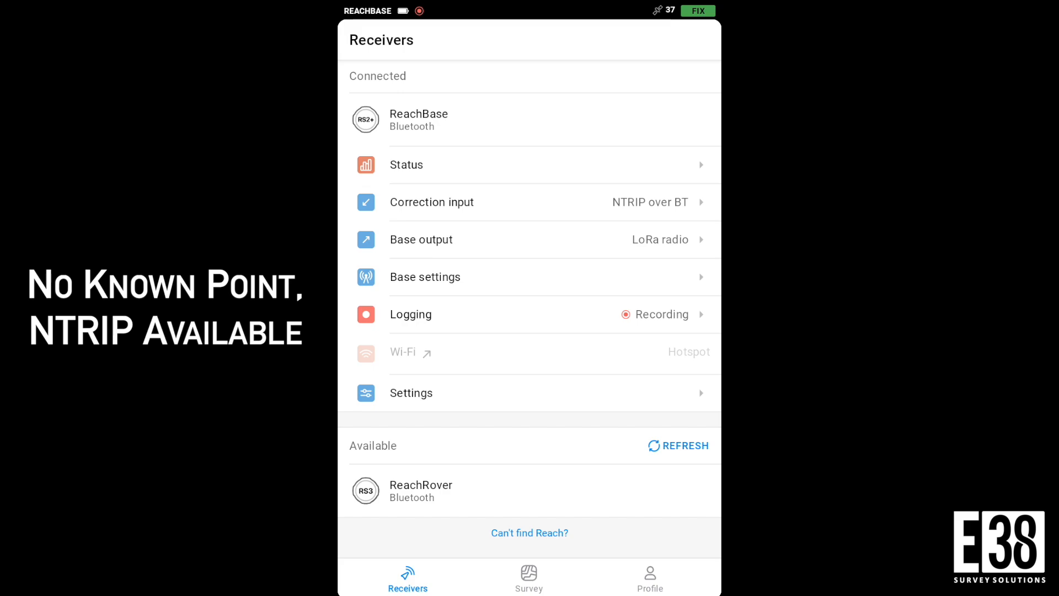
{"action": "left_click", "coordinate": [528, 577]}
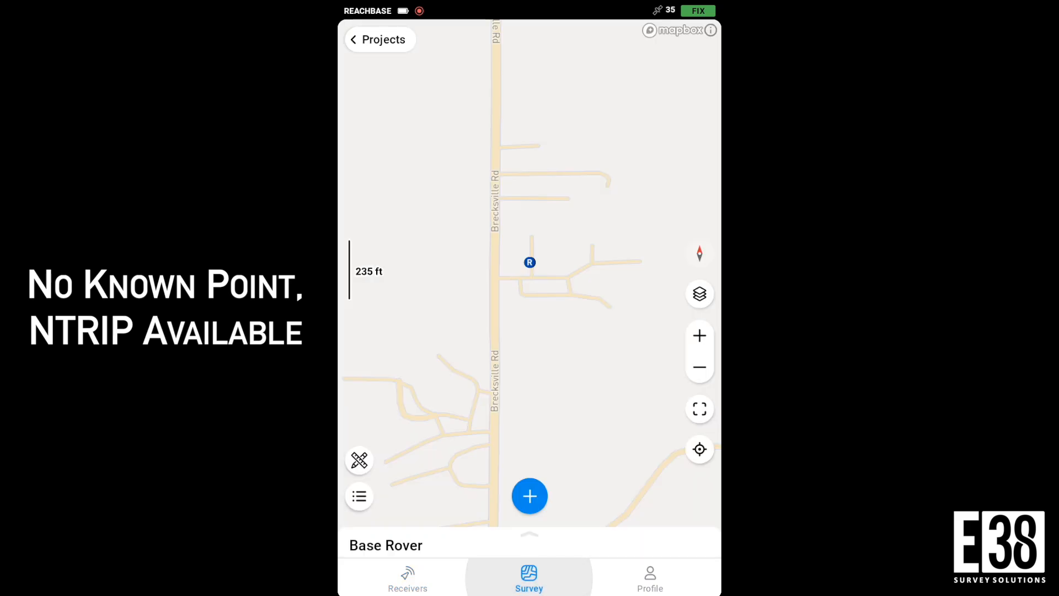
{"action": "left_click", "coordinate": [529, 496]}
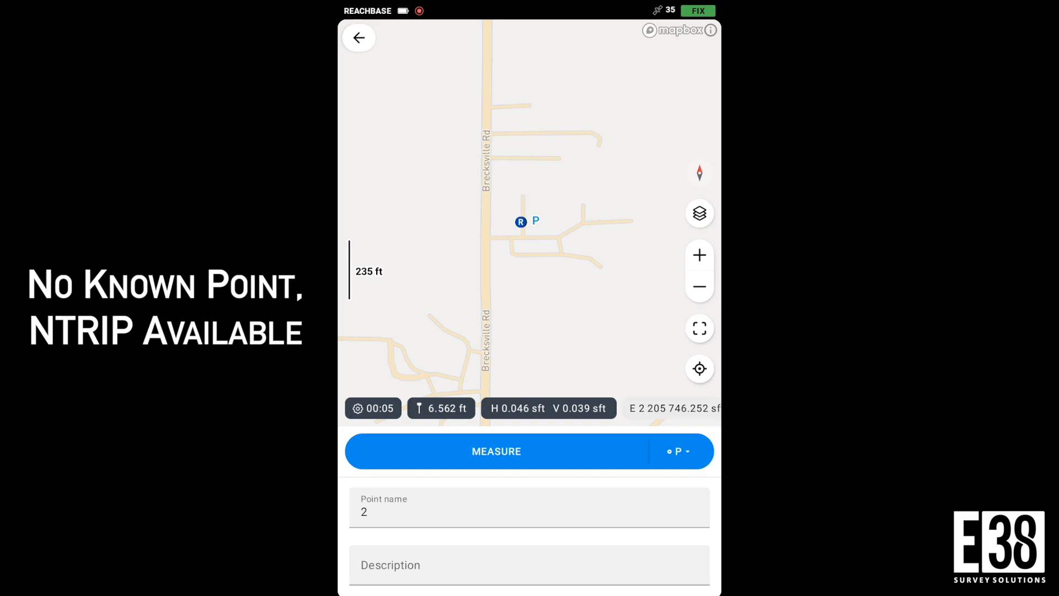
{"action": "left_click", "coordinate": [528, 511]}
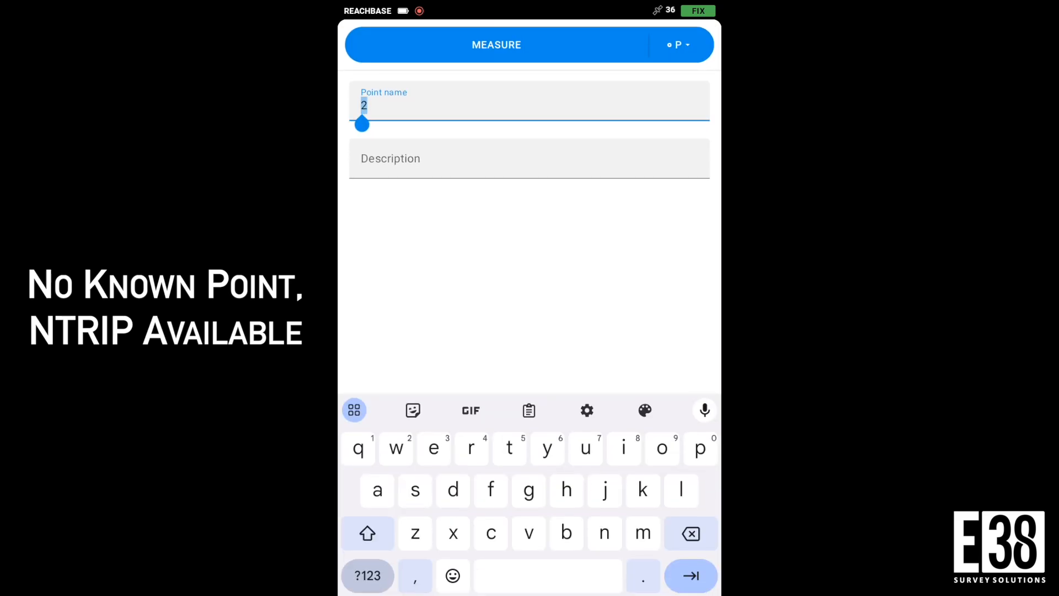
{"action": "type", "text": "avg fix"}
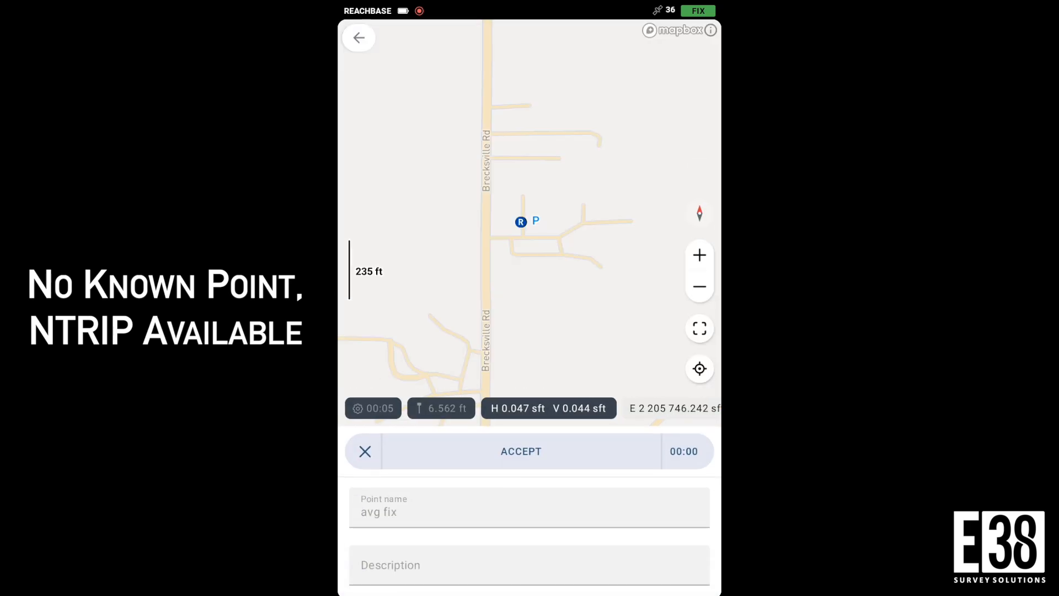
{"action": "left_click", "coordinate": [521, 451]}
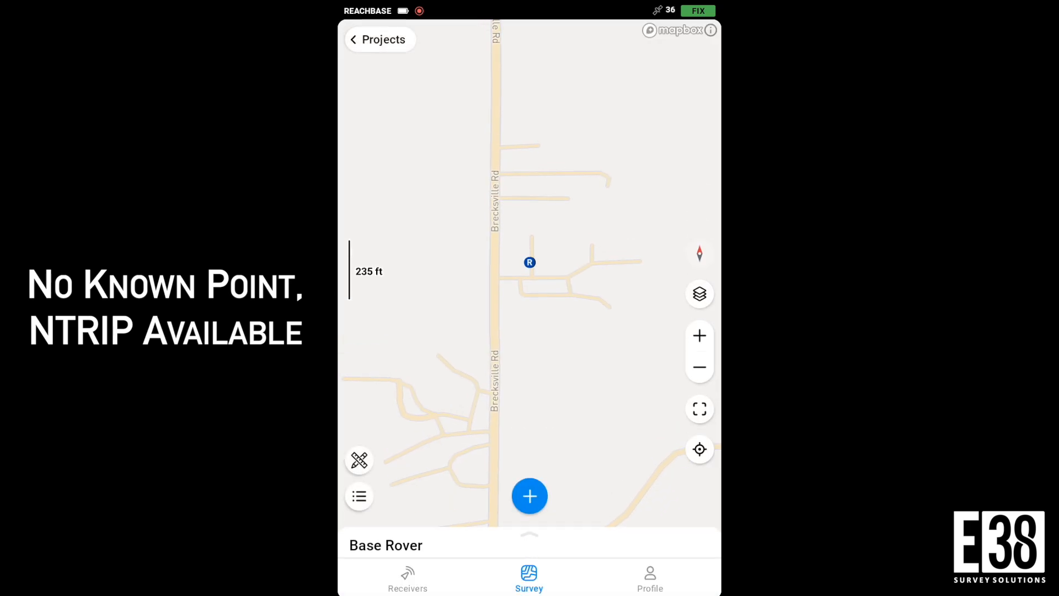
- Save the avg fix point (-81.63738645° E, 41.23471884° N, 319.753 m) as ReachBase's marker coordinates
{"action": "left_click", "coordinate": [408, 577]}
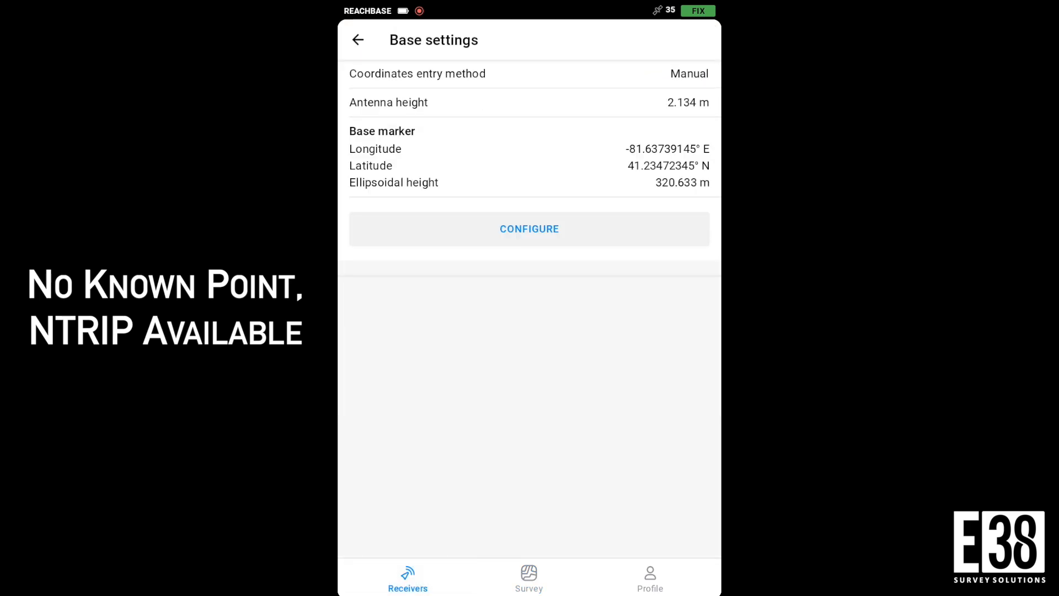
{"action": "left_click", "coordinate": [529, 229]}
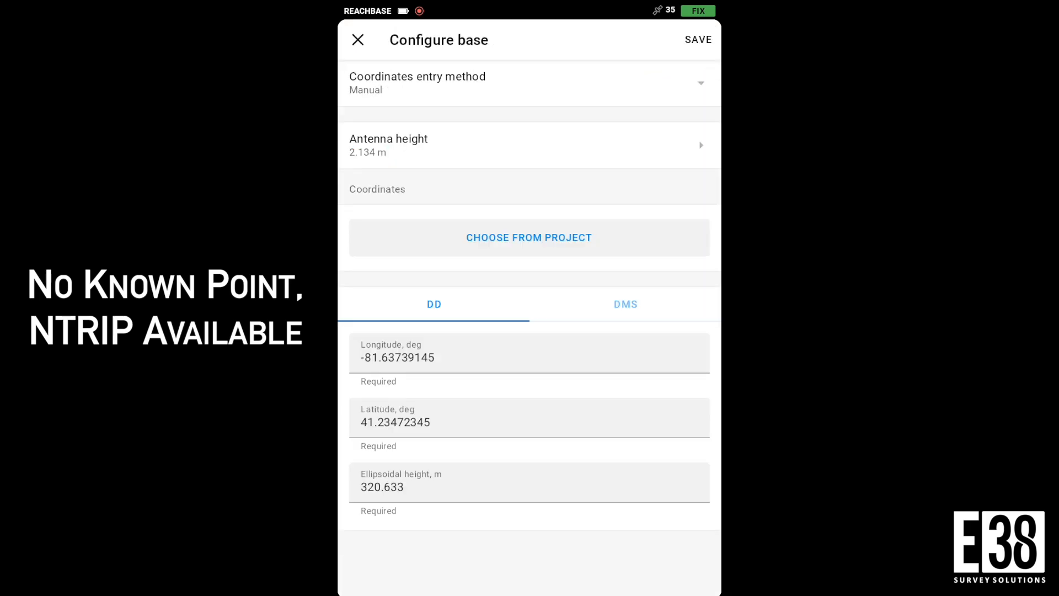
{"action": "left_click", "coordinate": [529, 237]}
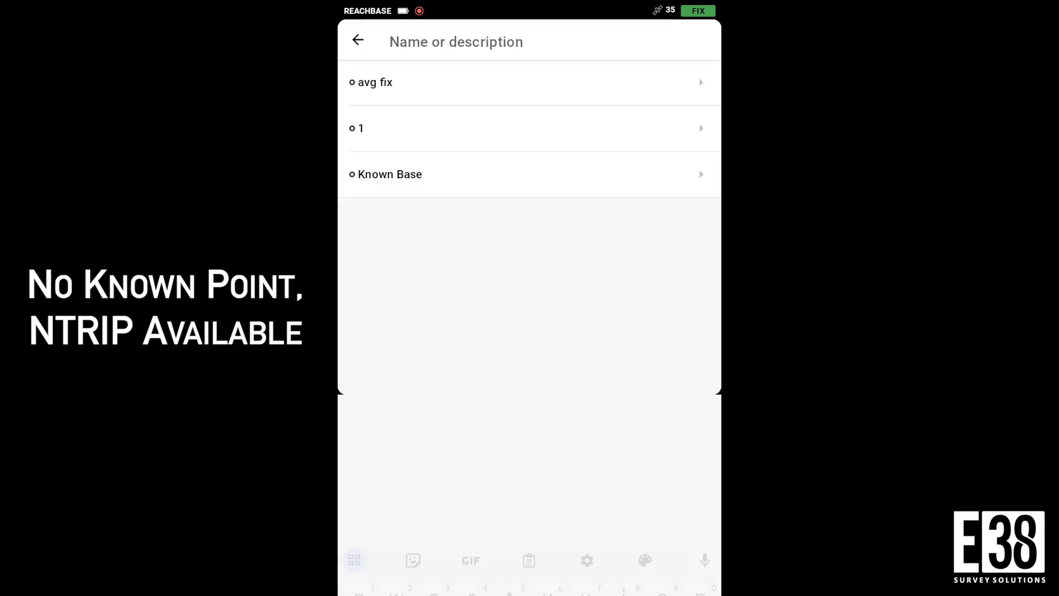
{"action": "left_click", "coordinate": [389, 174]}
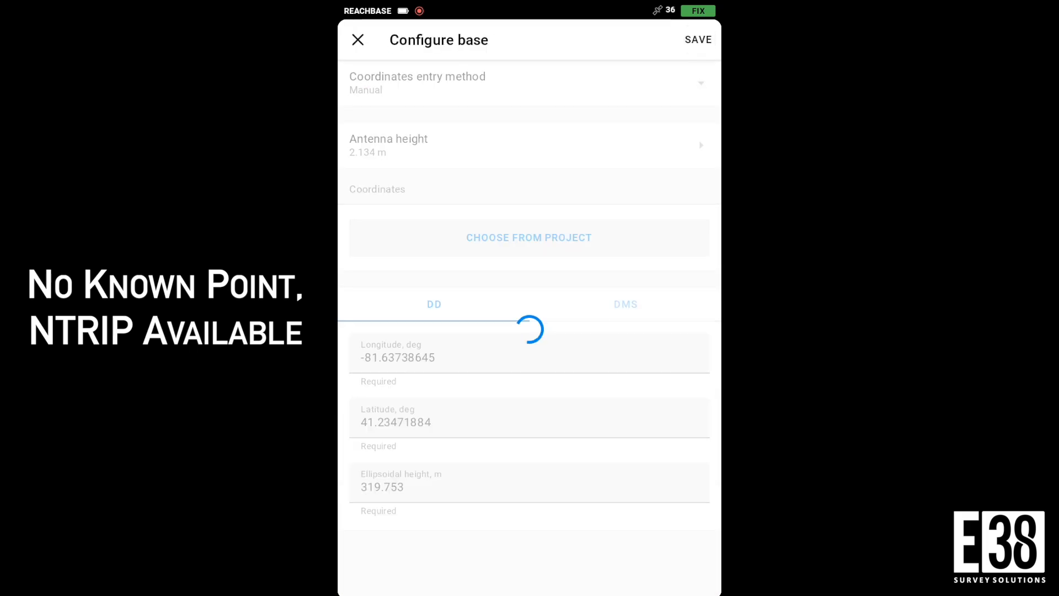
{"action": "left_click", "coordinate": [698, 39]}
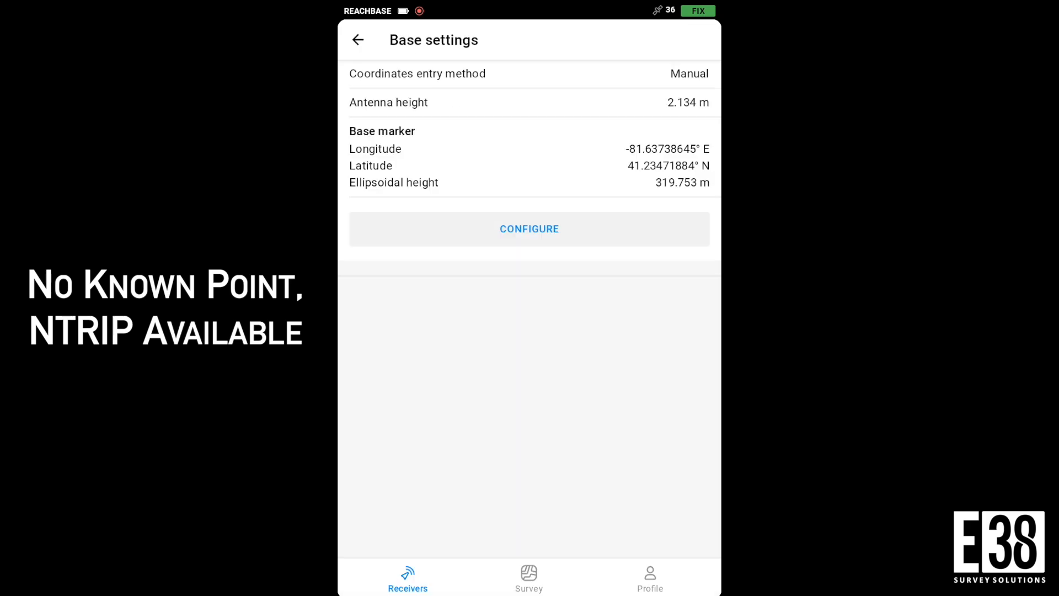
{"action": "left_click", "coordinate": [357, 40]}
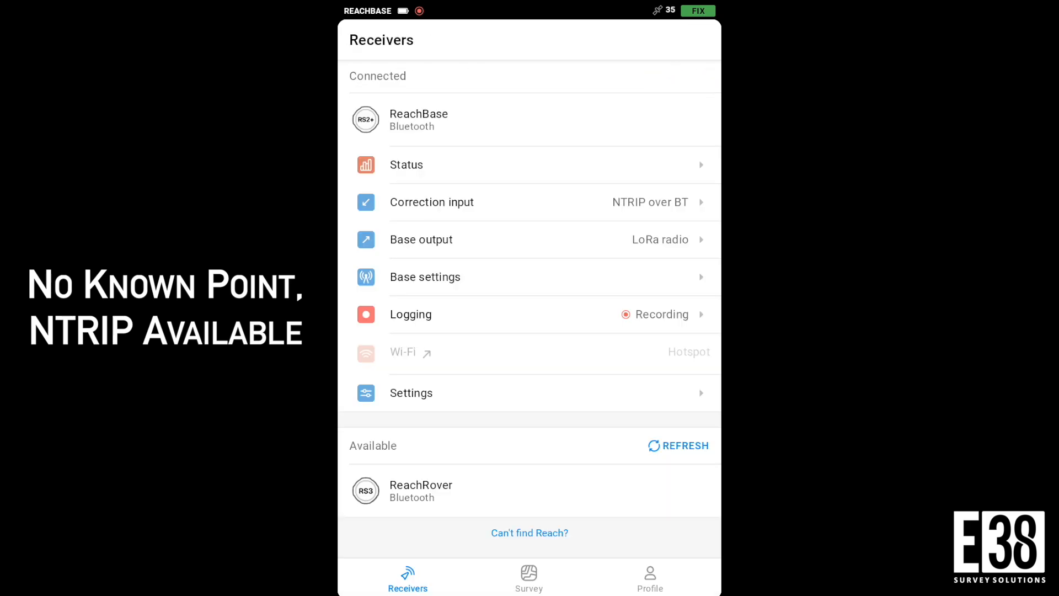
- Turn ReachBase's correction input off and return to the Base Rover survey map
{"action": "left_click", "coordinate": [420, 490]}
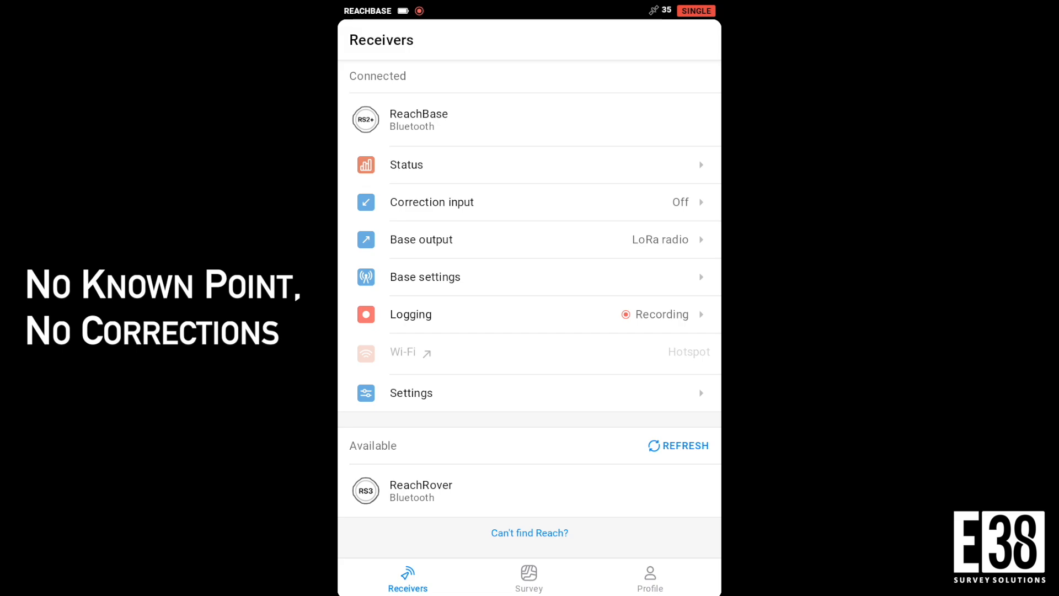
{"action": "left_click", "coordinate": [528, 577]}
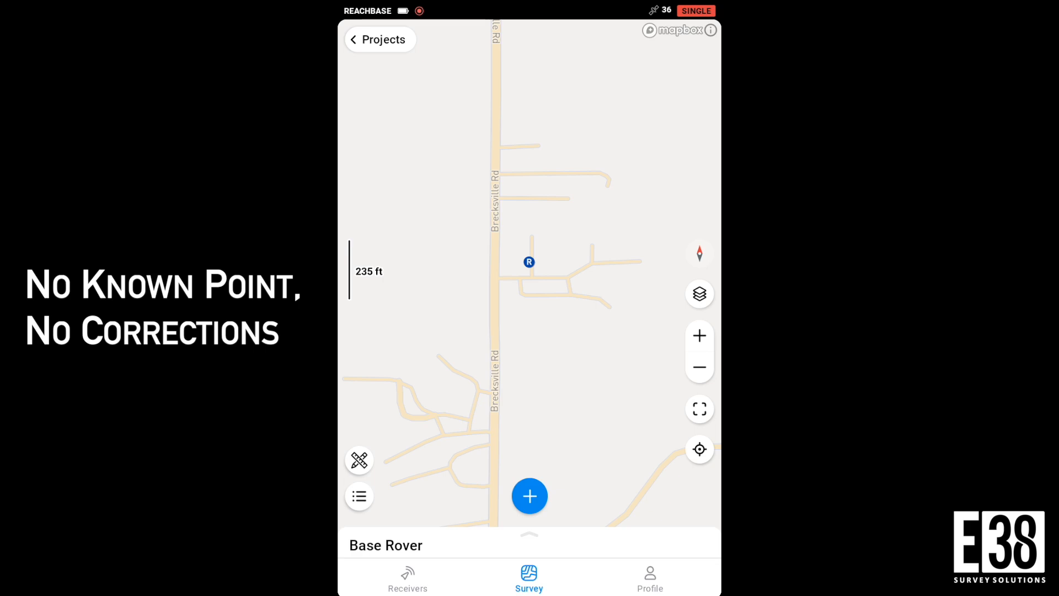
- Disable the FIX-only collection rule so point 1 can be measured under a single solution
{"action": "left_click", "coordinate": [528, 495]}
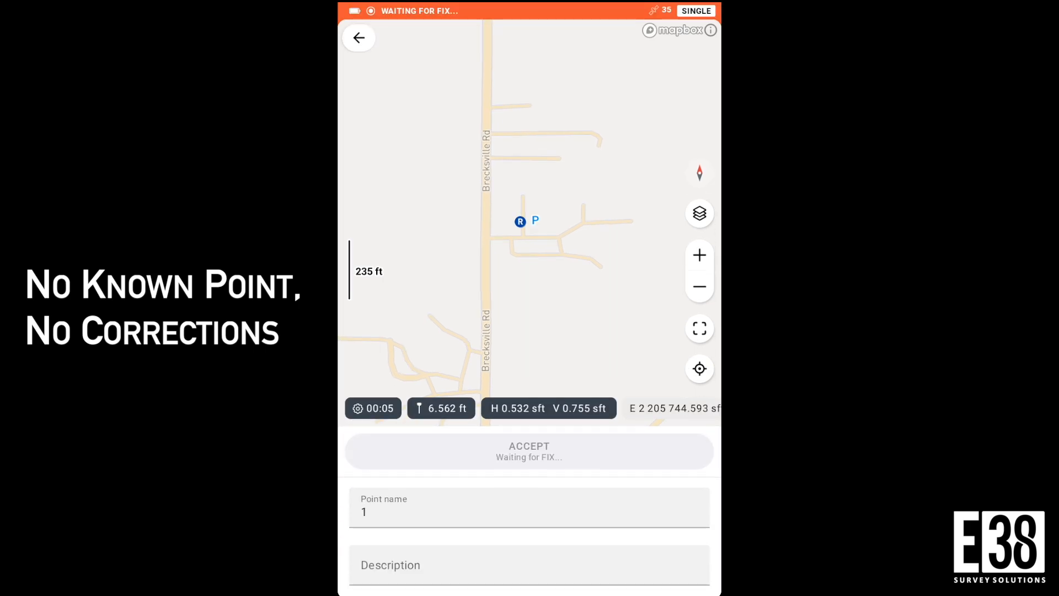
{"action": "left_click", "coordinate": [372, 409]}
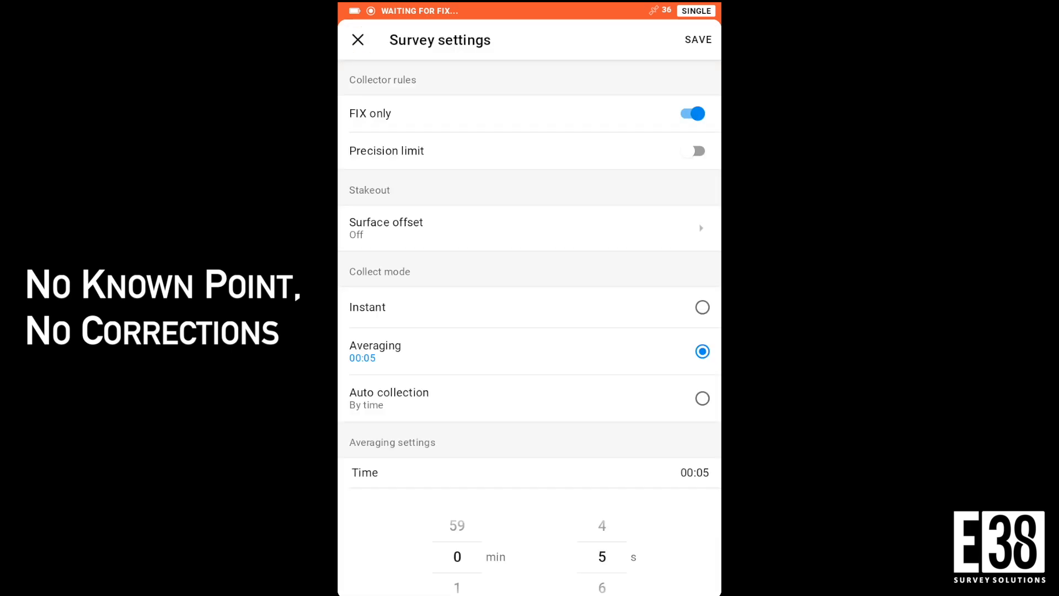
{"action": "left_click", "coordinate": [692, 113]}
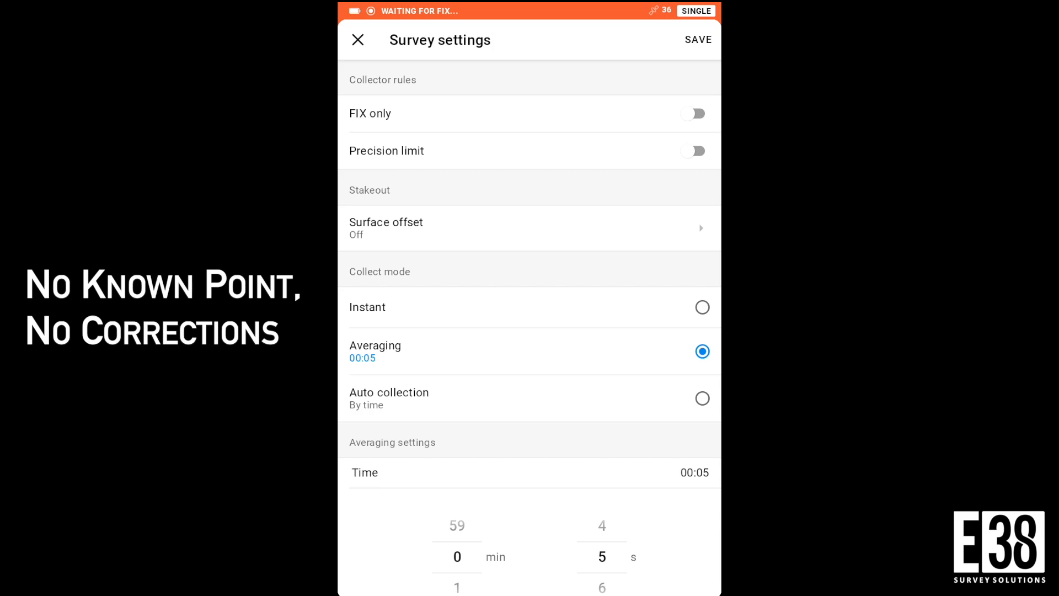
{"action": "scroll", "scroll_direction": "down", "scroll_amount": 3}
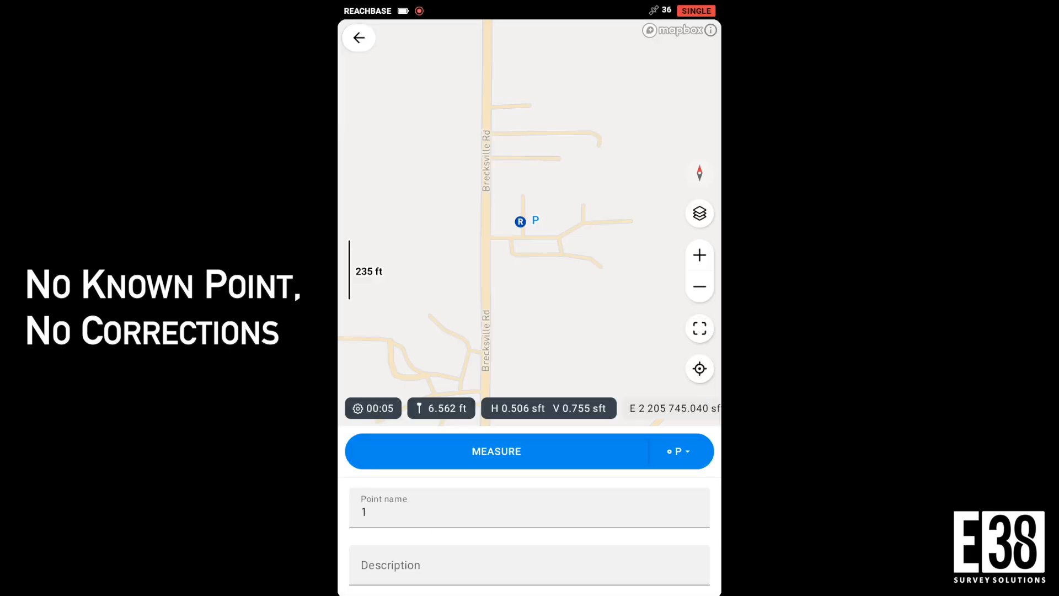
- Measure point 1 with 5-second averaging, accept it, and return to the map
{"action": "left_click", "coordinate": [495, 451]}
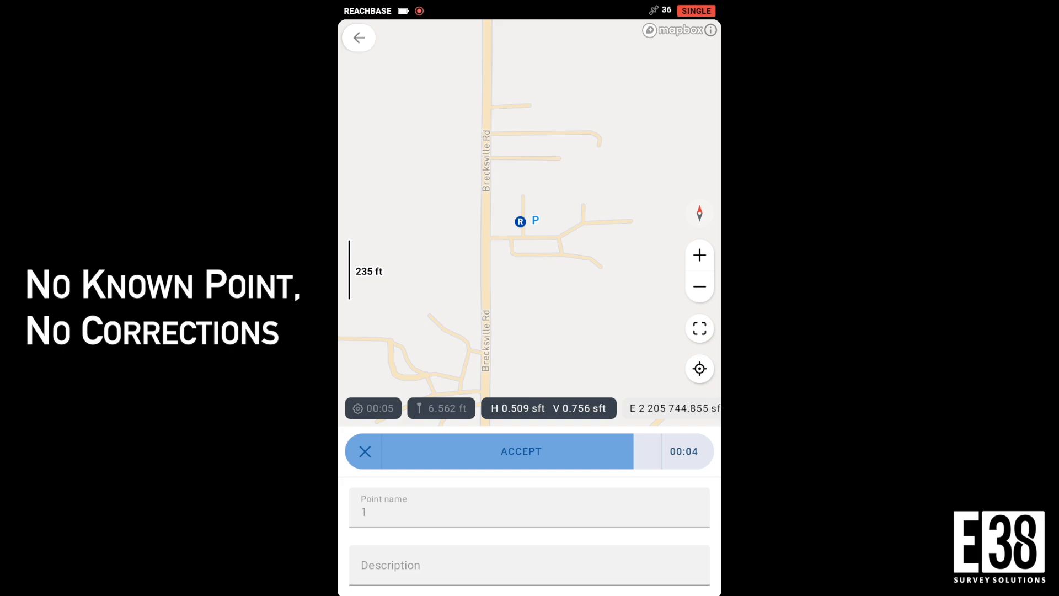
{"action": "left_click", "coordinate": [520, 451]}
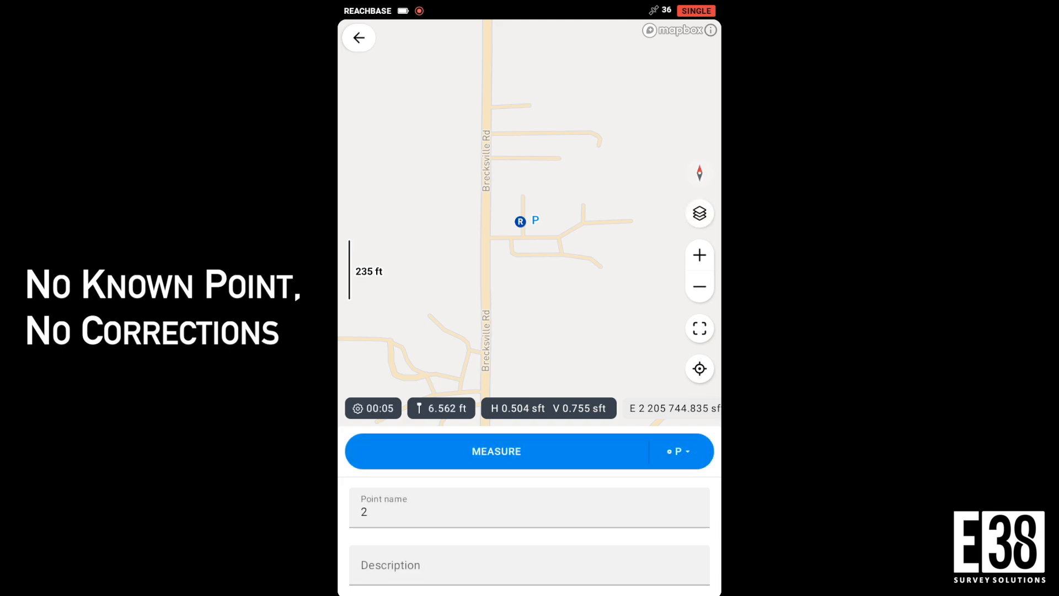
{"action": "left_click", "coordinate": [359, 408]}
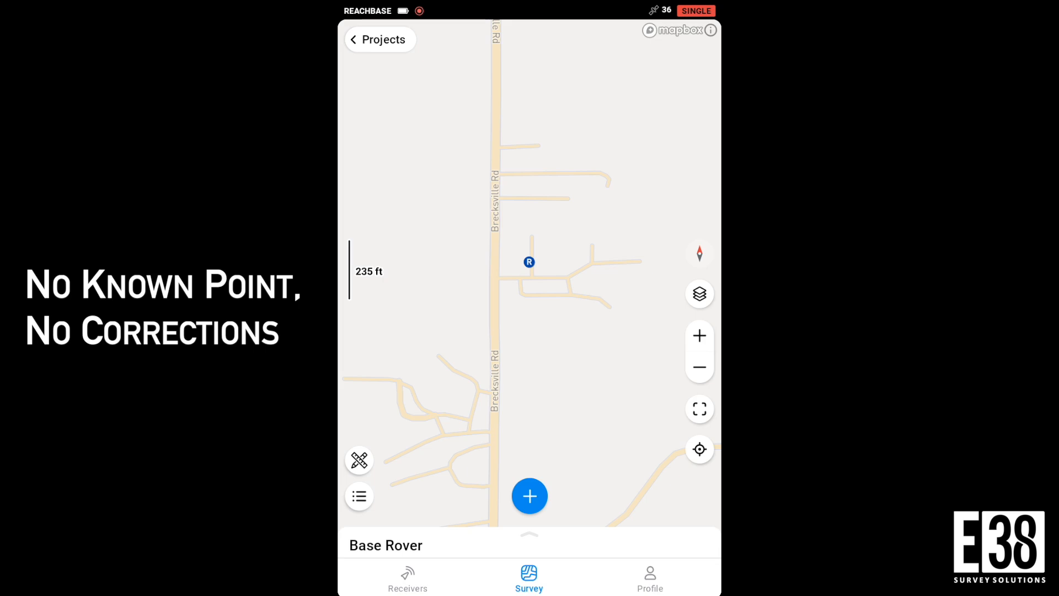
- Reset ReachBase's marker from the project's known point (-81.63739145° E, 41.23472345° N, 320.633 m) and save
{"action": "left_click", "coordinate": [407, 577]}
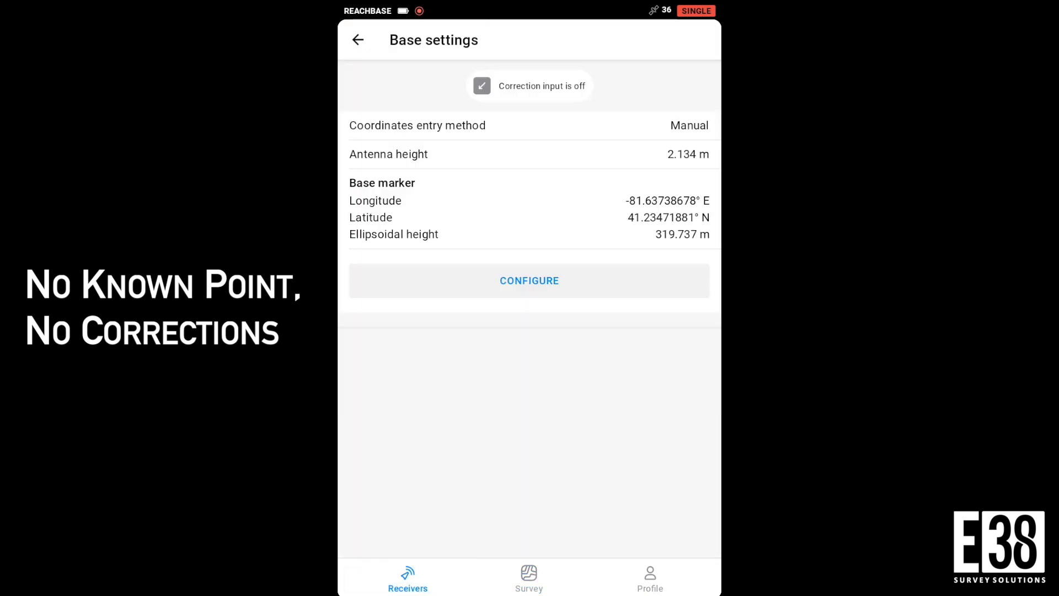
{"action": "left_click", "coordinate": [529, 281]}
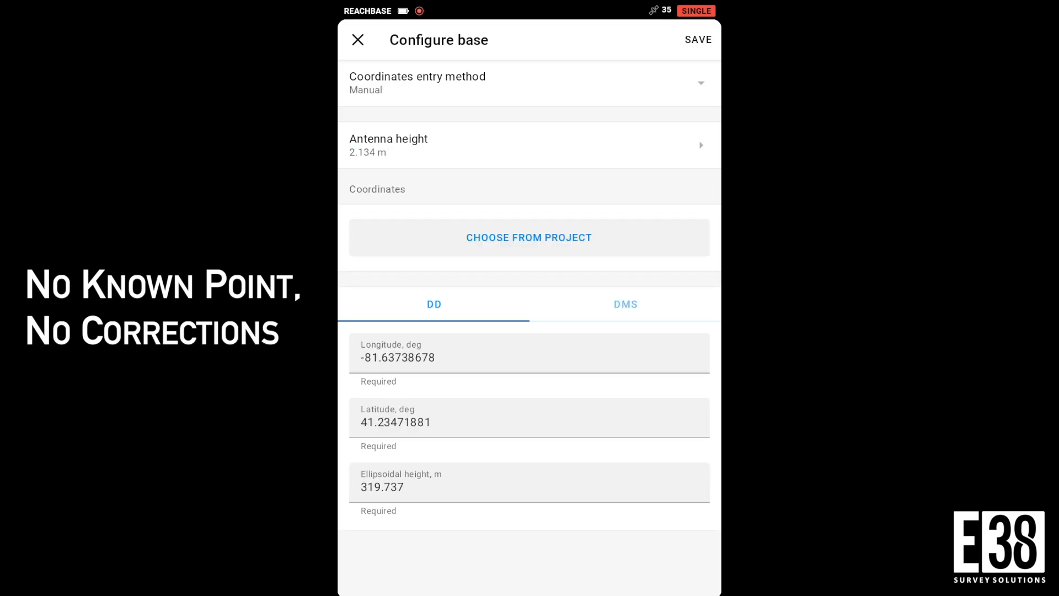
{"action": "left_click", "coordinate": [529, 237]}
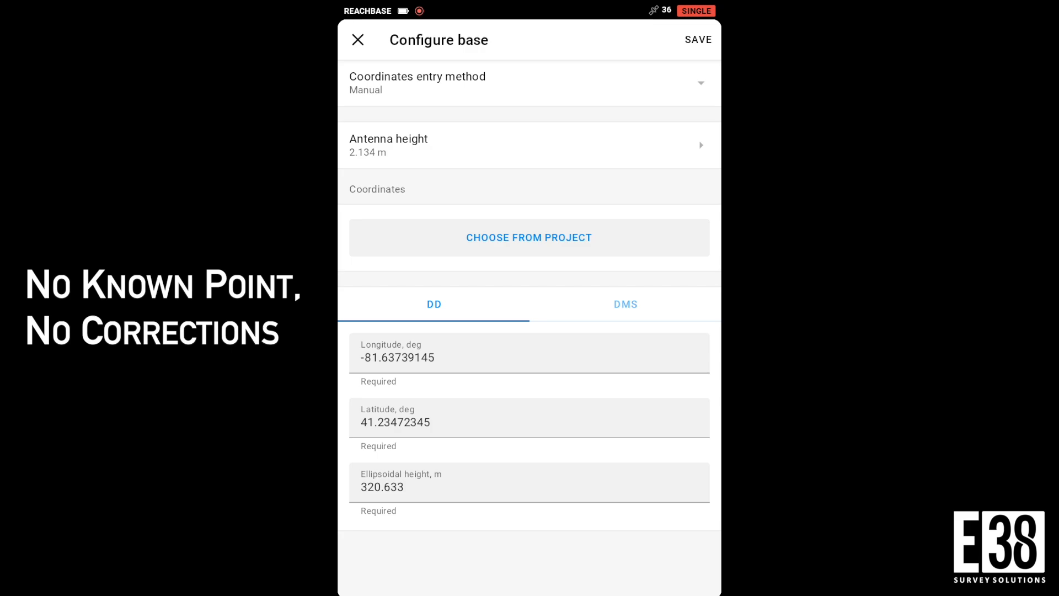
{"action": "left_click", "coordinate": [698, 40]}
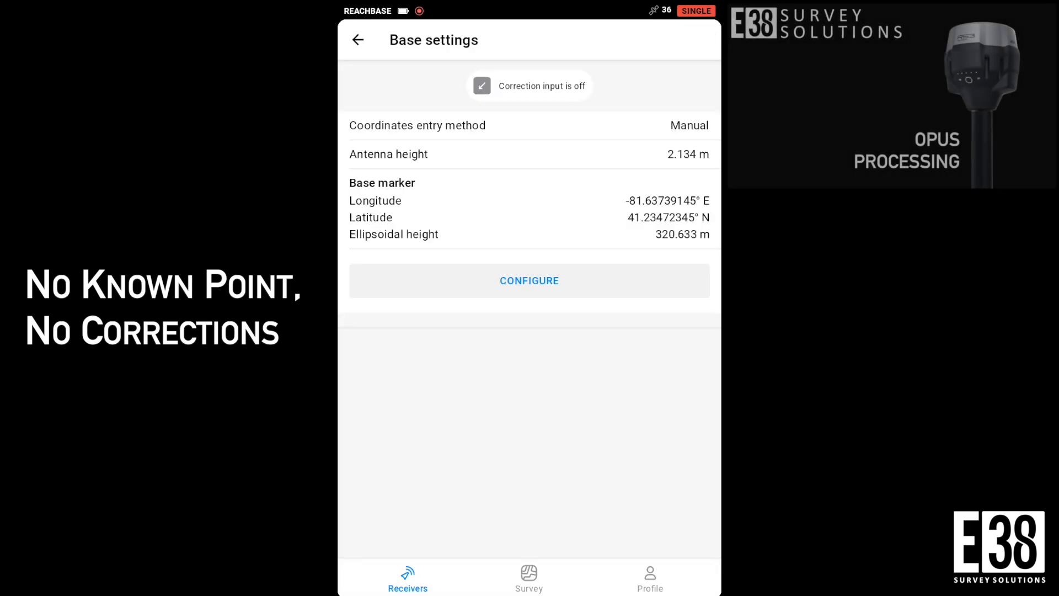
{"action": "left_click", "coordinate": [358, 39]}
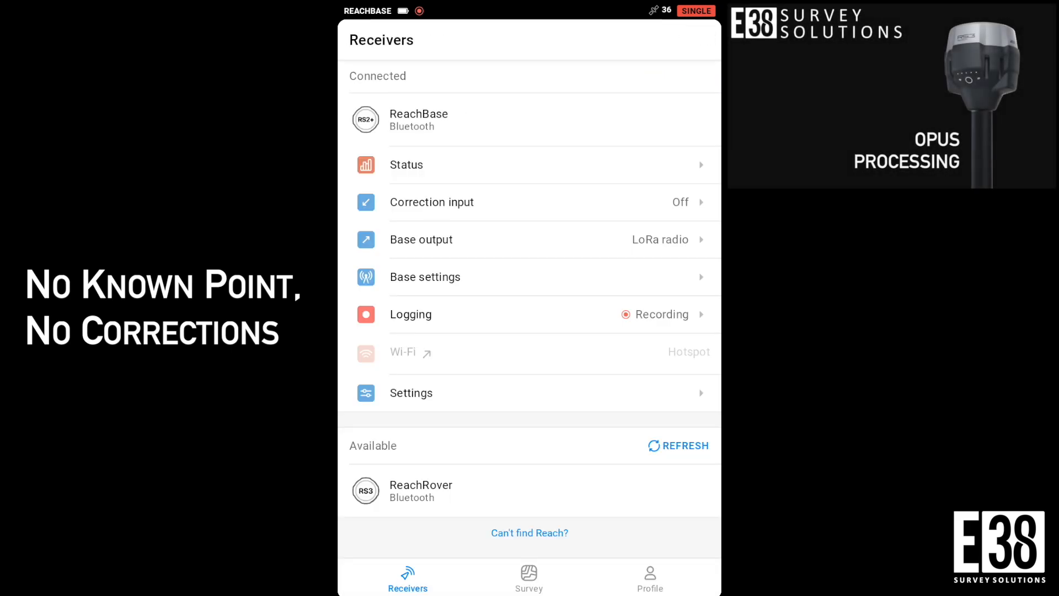
- Switch the Bluetooth connection from ReachBase to the ReachRover receiver
{"action": "left_click", "coordinate": [420, 490]}
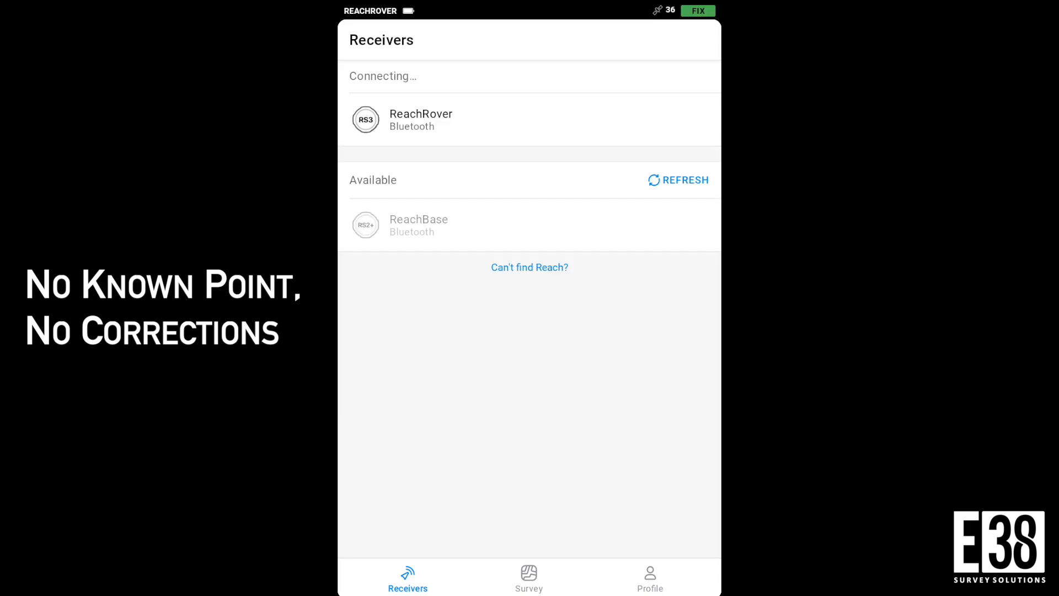
{"action": "left_click", "coordinate": [421, 120]}
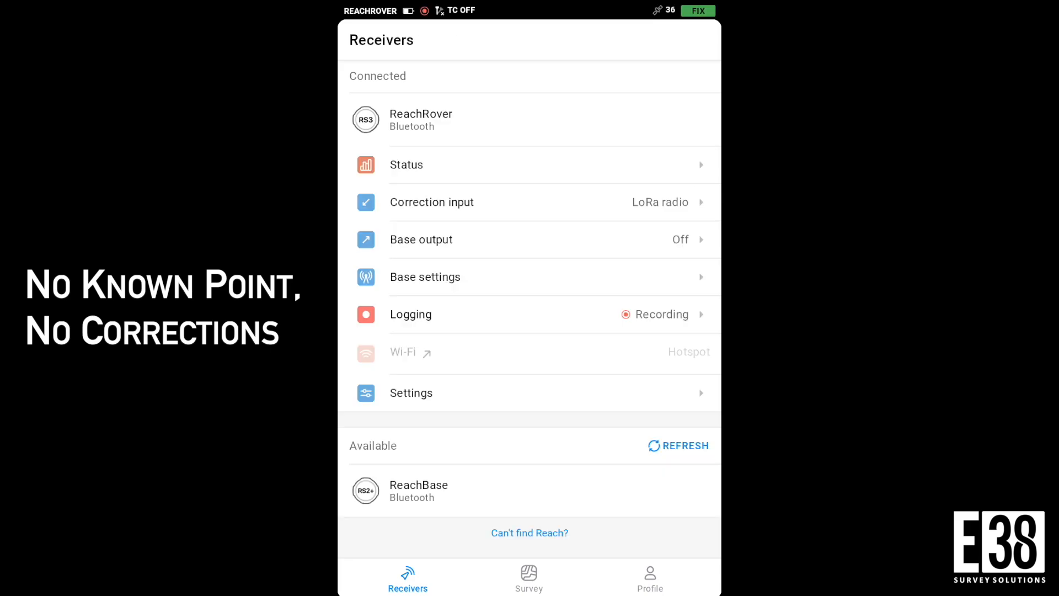